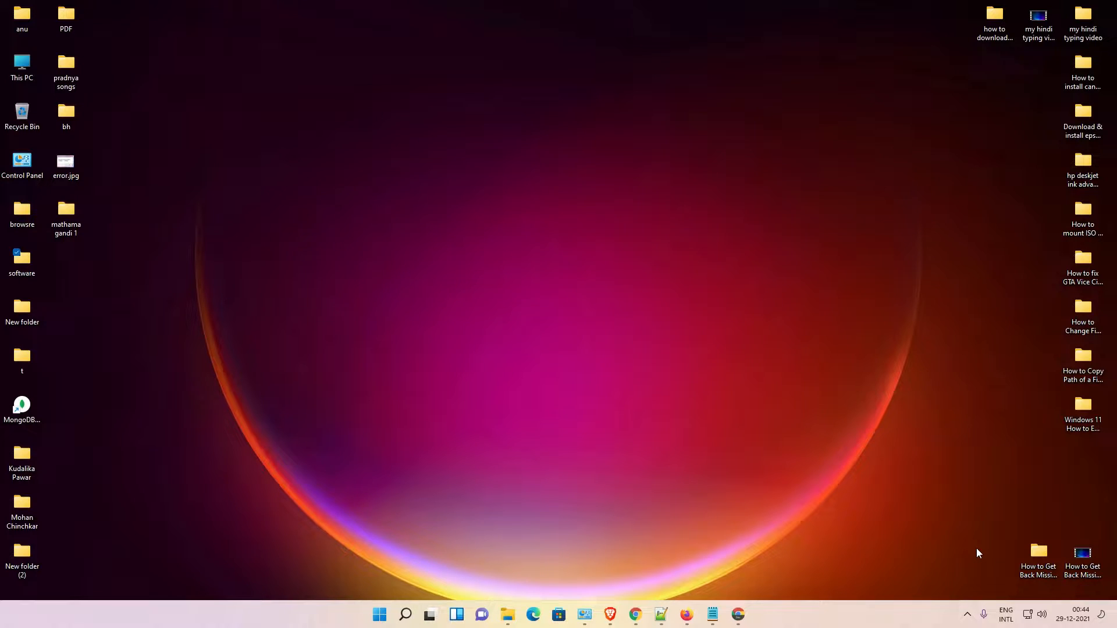
pyautogui.moveTo(978, 553)
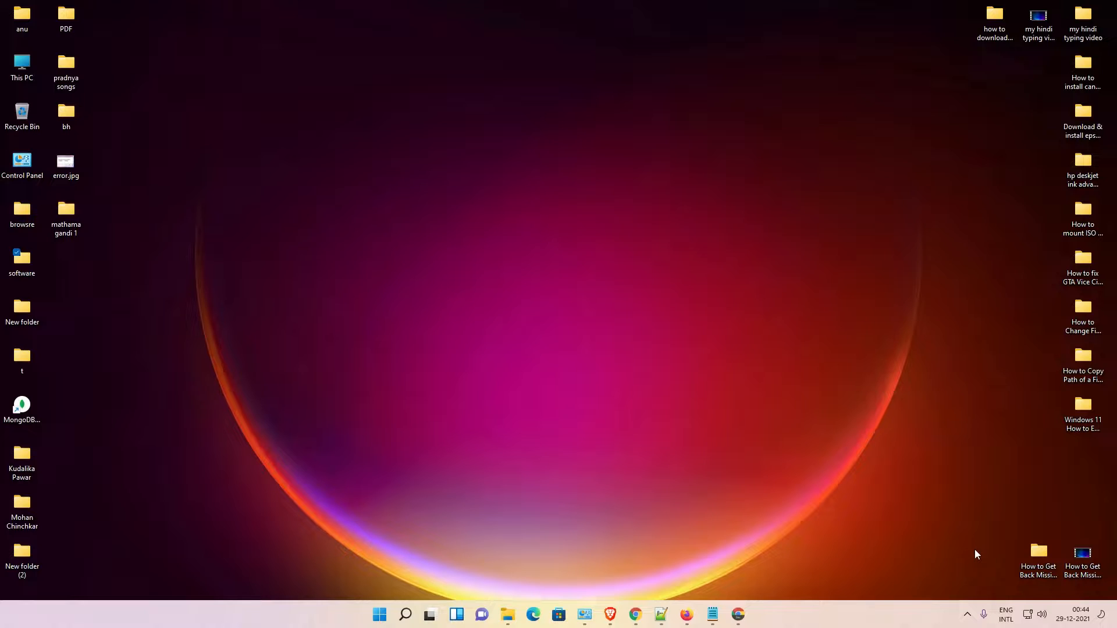
pyautogui.moveTo(958, 508)
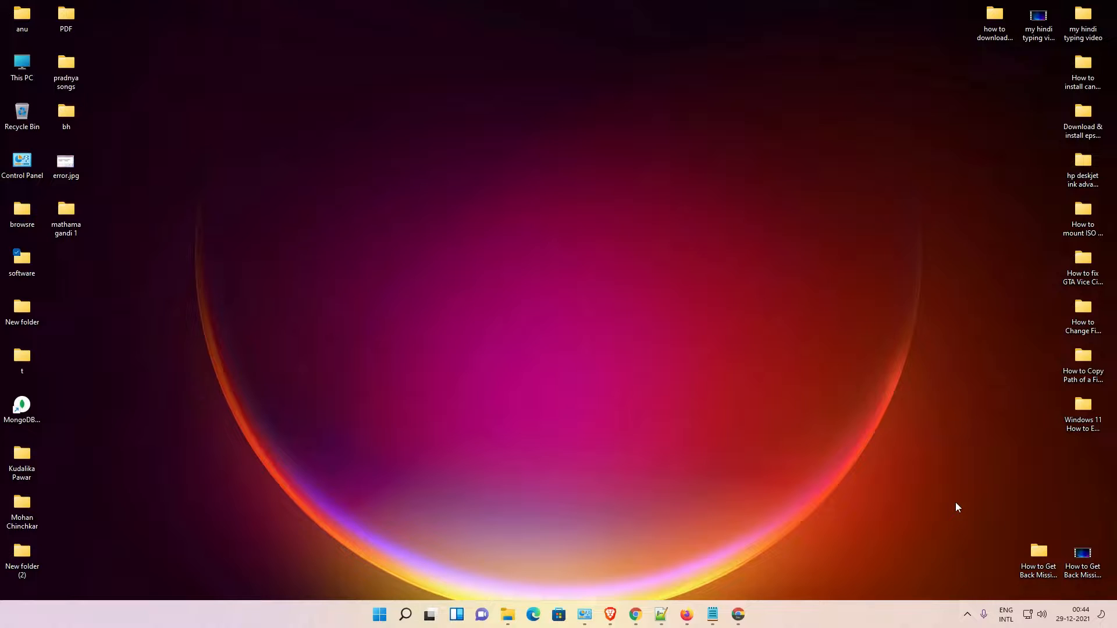
# - Open the 'Java Downloads | Oracle' result for the java jdk download search
pyautogui.click(739, 614)
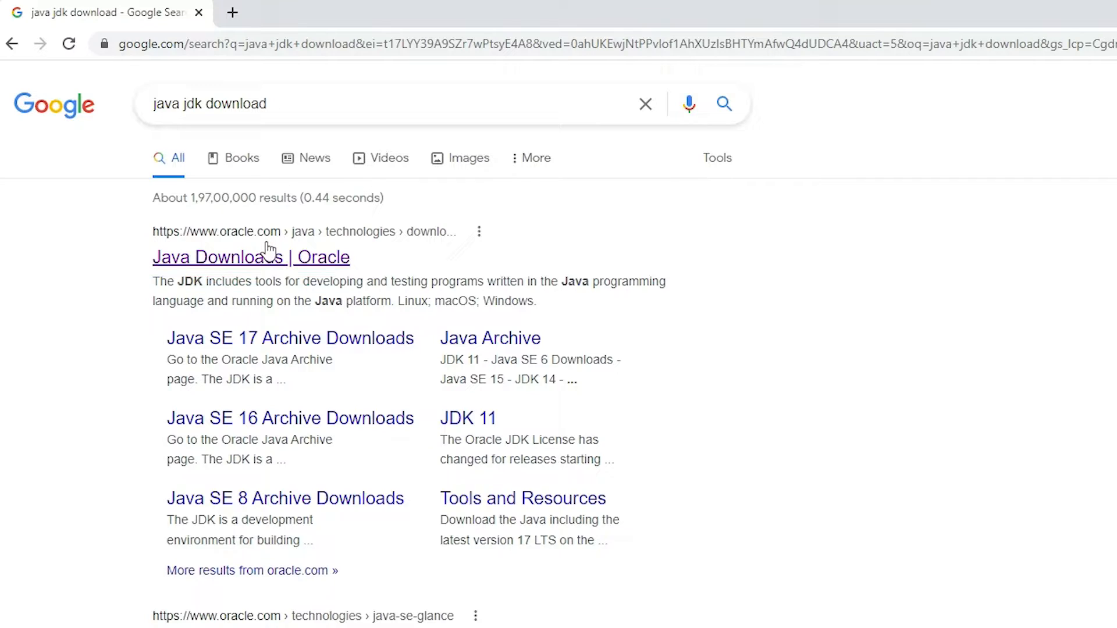
pyautogui.moveTo(232, 235)
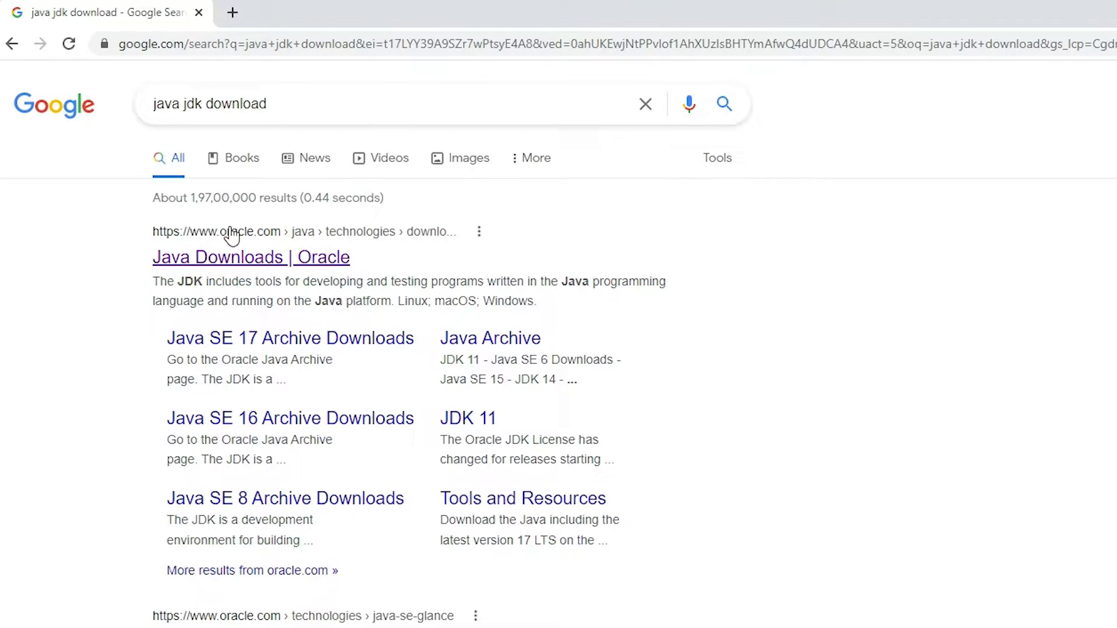
pyautogui.moveTo(284, 272)
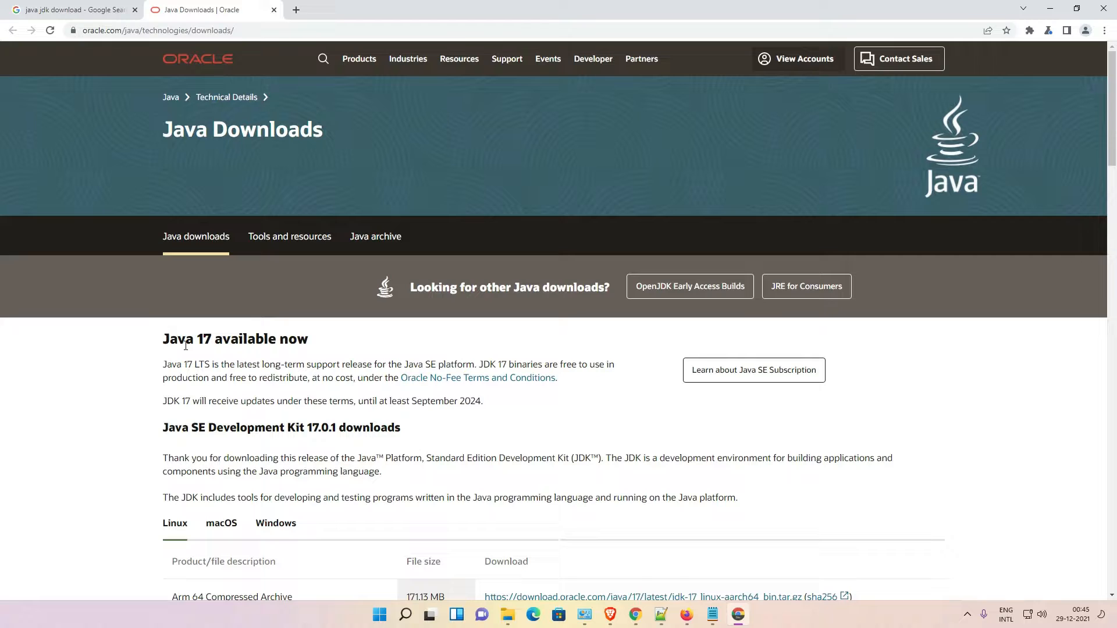
# - Scroll to the JDK 17.0.1 section listing the Windows zip, exe and MSI packages
pyautogui.scroll(-3)
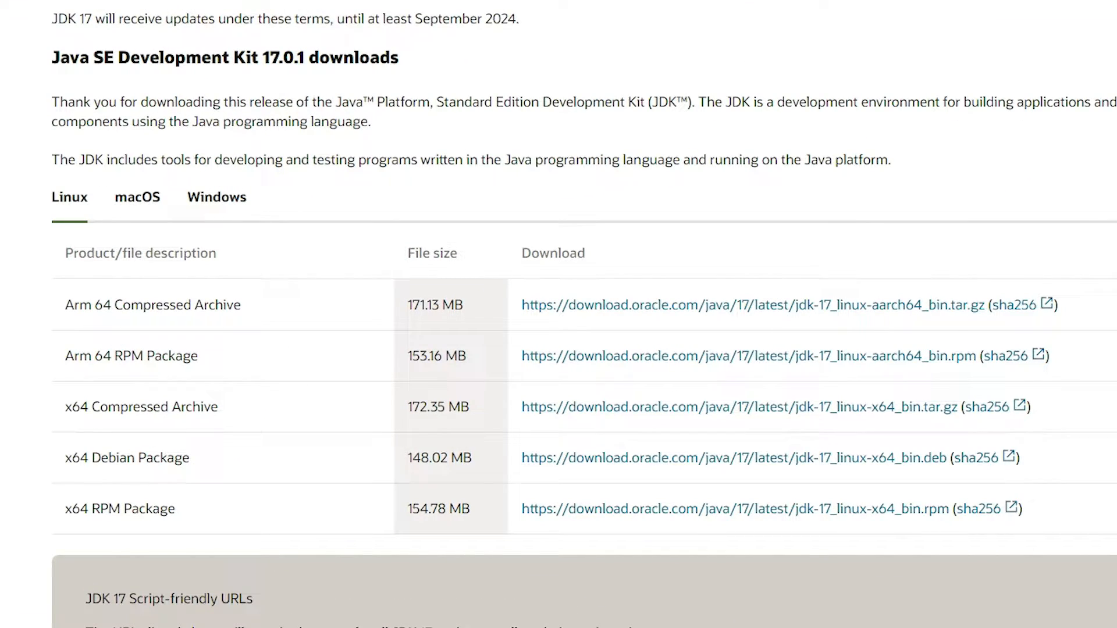
pyautogui.moveTo(216, 197)
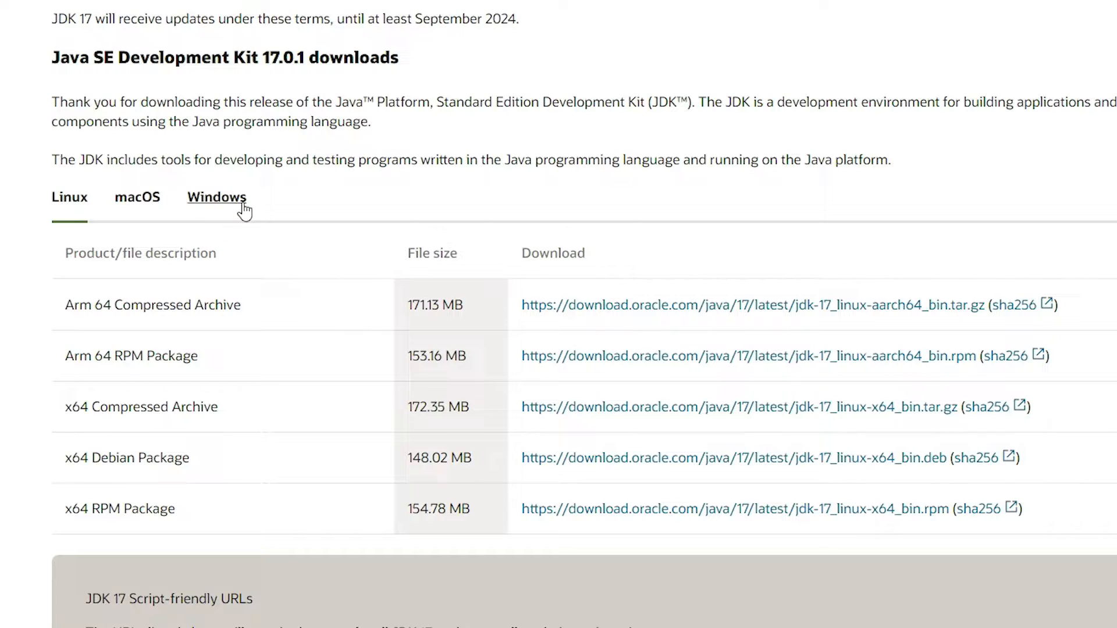
pyautogui.scroll(-3)
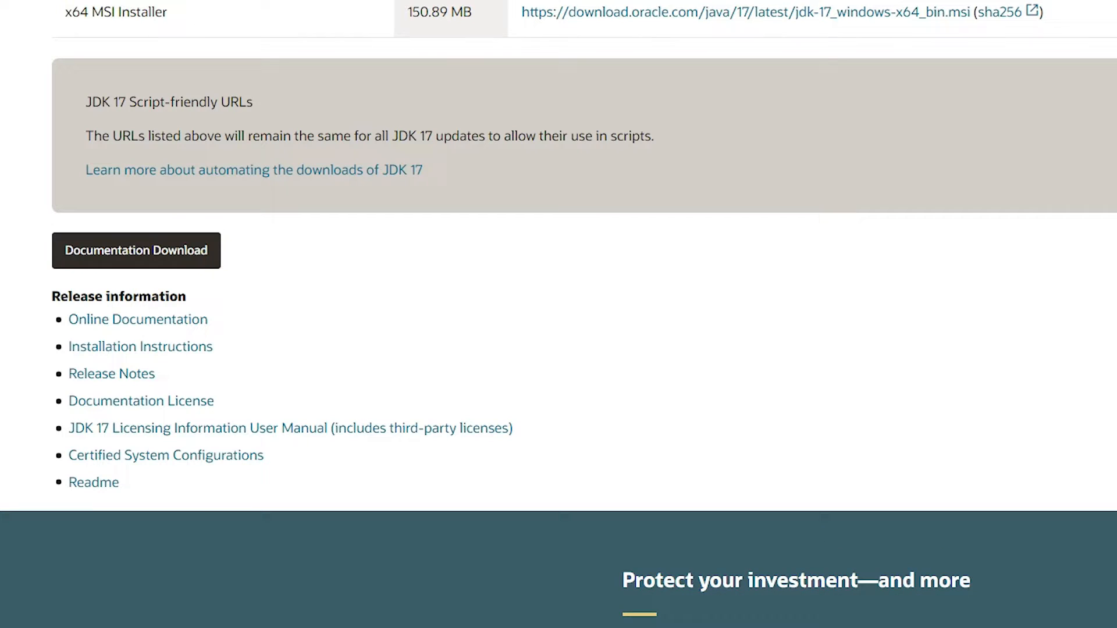
pyautogui.scroll(3)
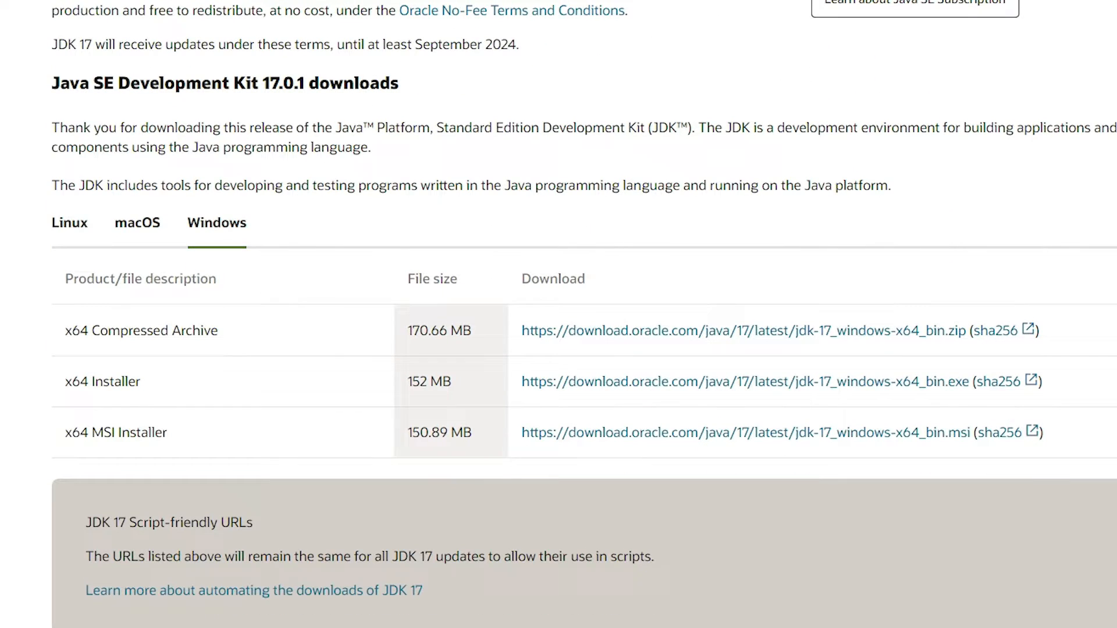
pyautogui.moveTo(520, 388)
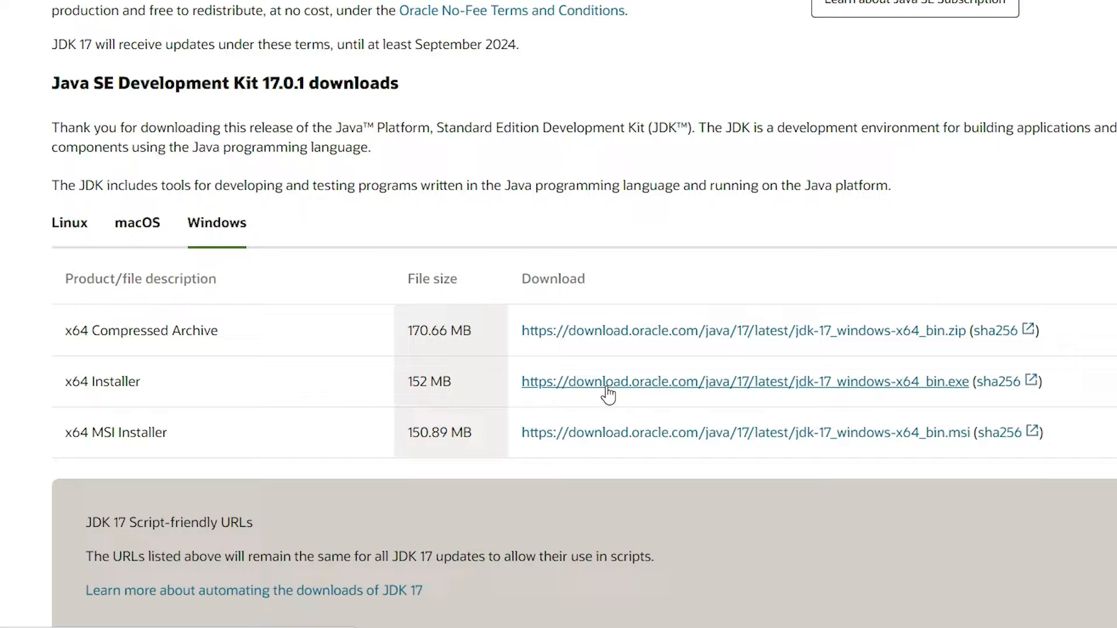
# - Save the JDK 17 x64 .exe installer to the Desktop through Internet Download Manager
pyautogui.click(607, 381)
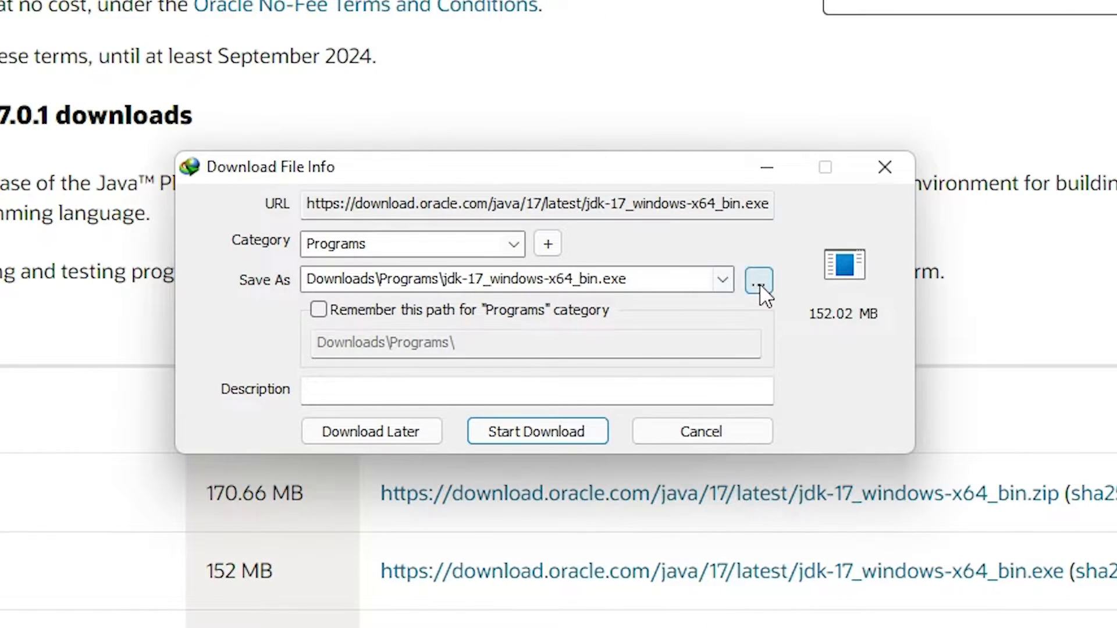
pyautogui.click(758, 278)
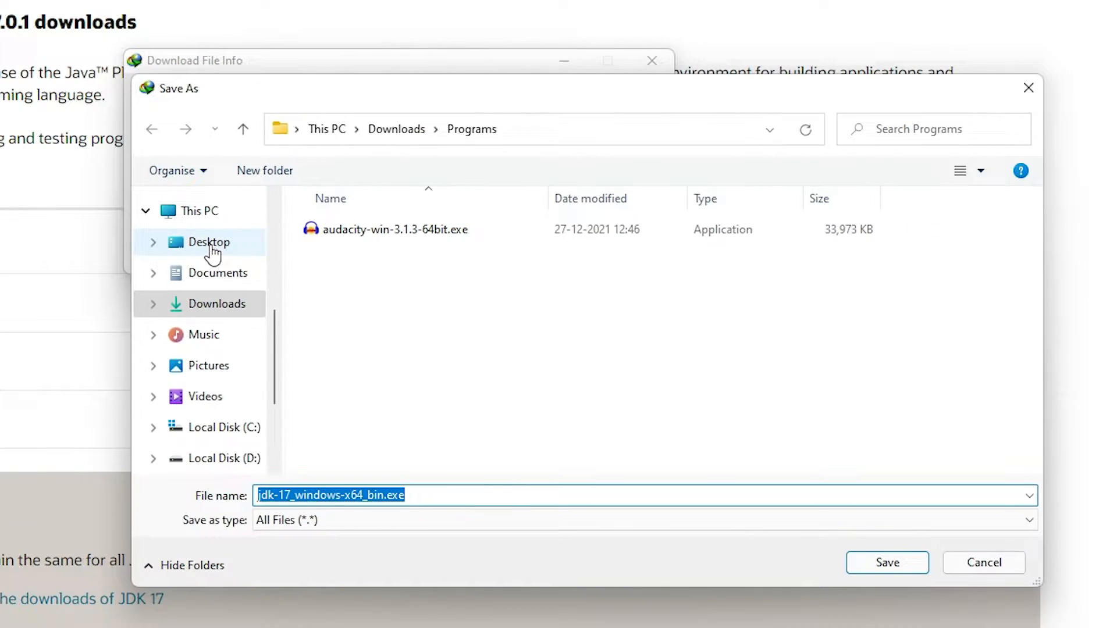
pyautogui.click(886, 563)
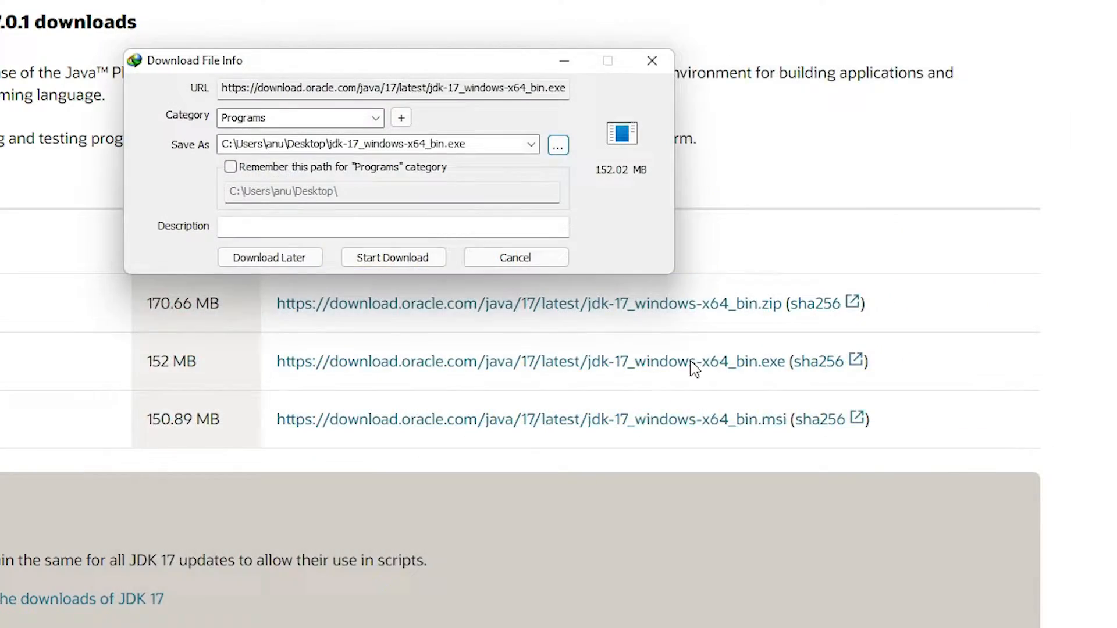
pyautogui.click(392, 258)
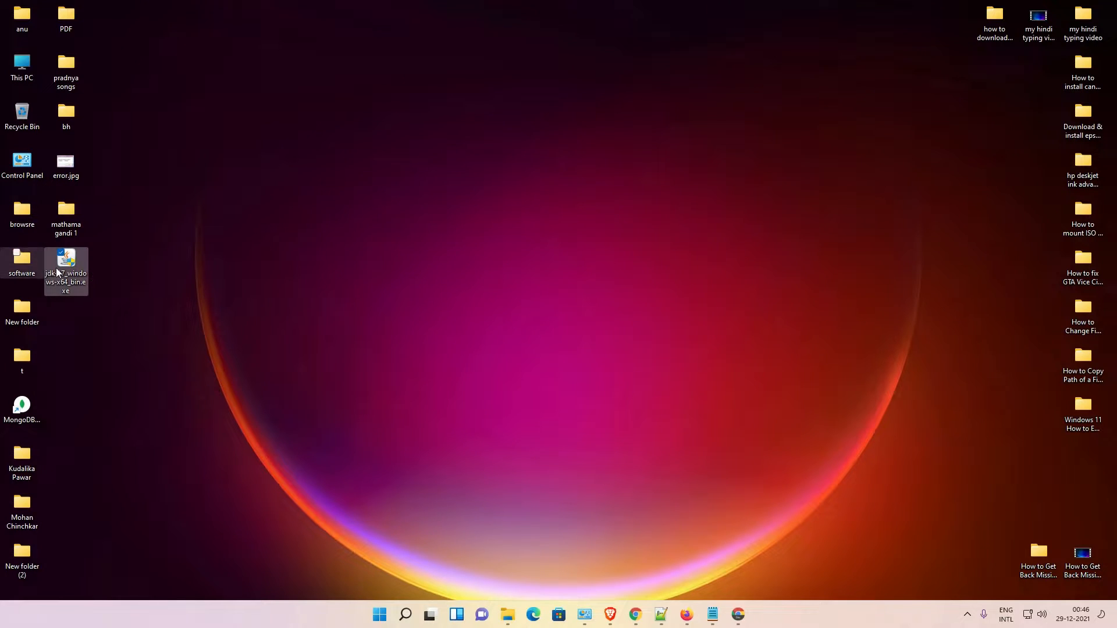
# - Run the JDK 17.0.1 installer as administrator, accept the default folder, and close it when finished
pyautogui.moveTo(67, 273); pyautogui.dragTo(111, 272)
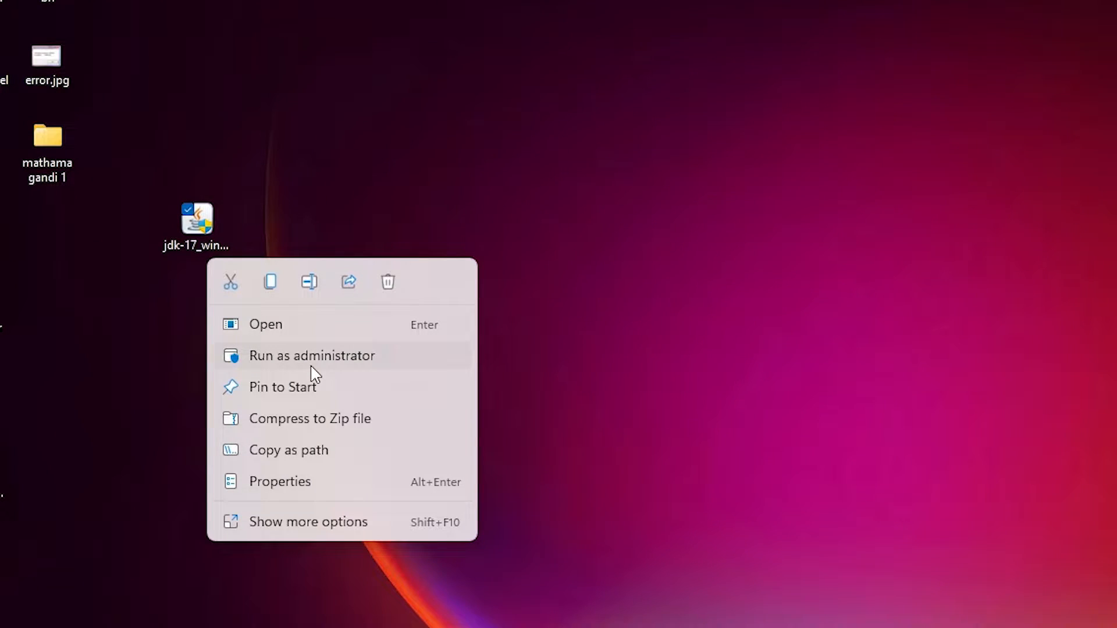
pyautogui.click(271, 350)
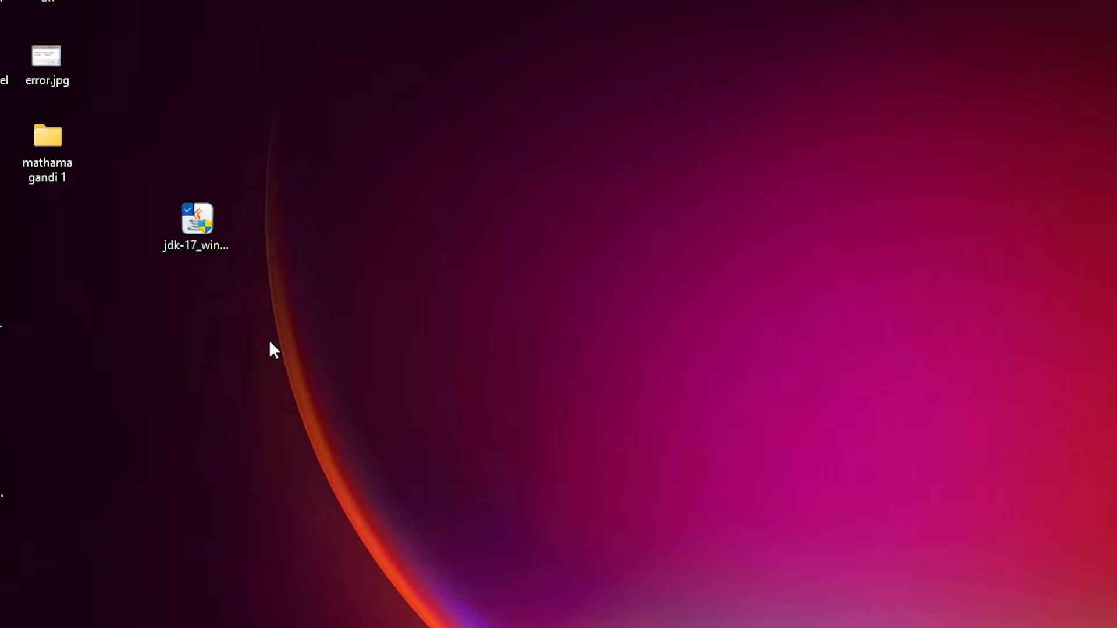
pyautogui.doubleClick(196, 221)
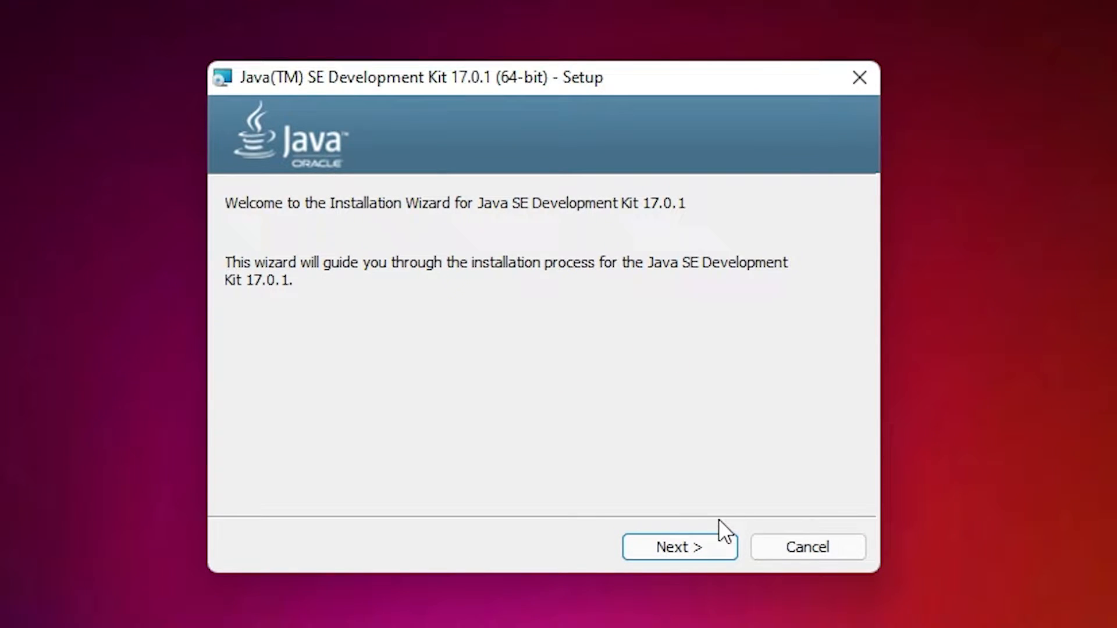
pyautogui.click(679, 547)
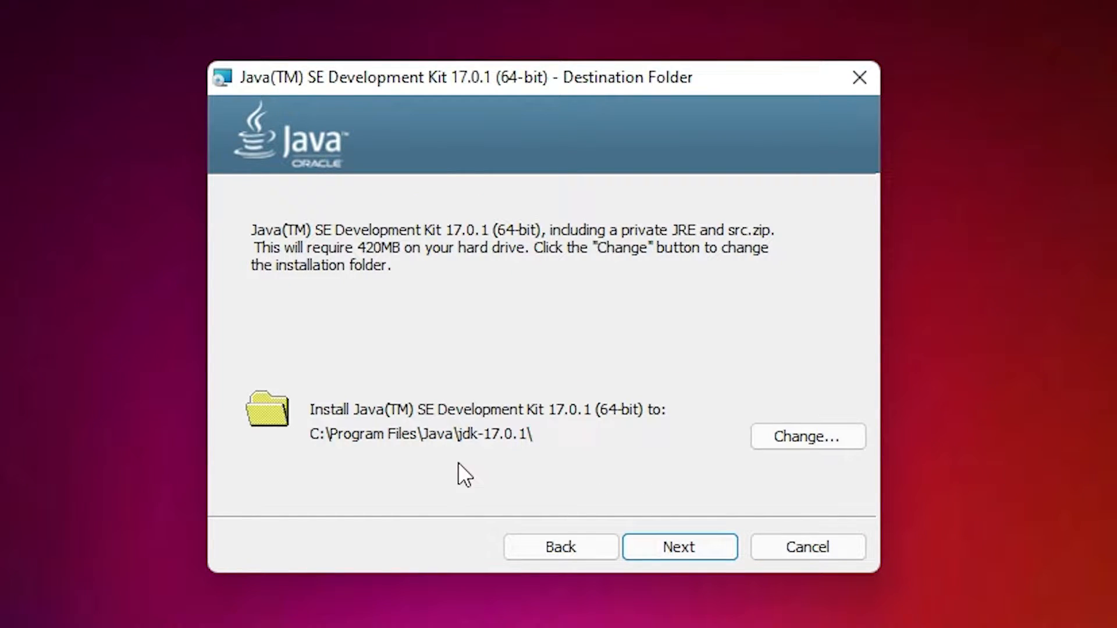
pyautogui.click(678, 547)
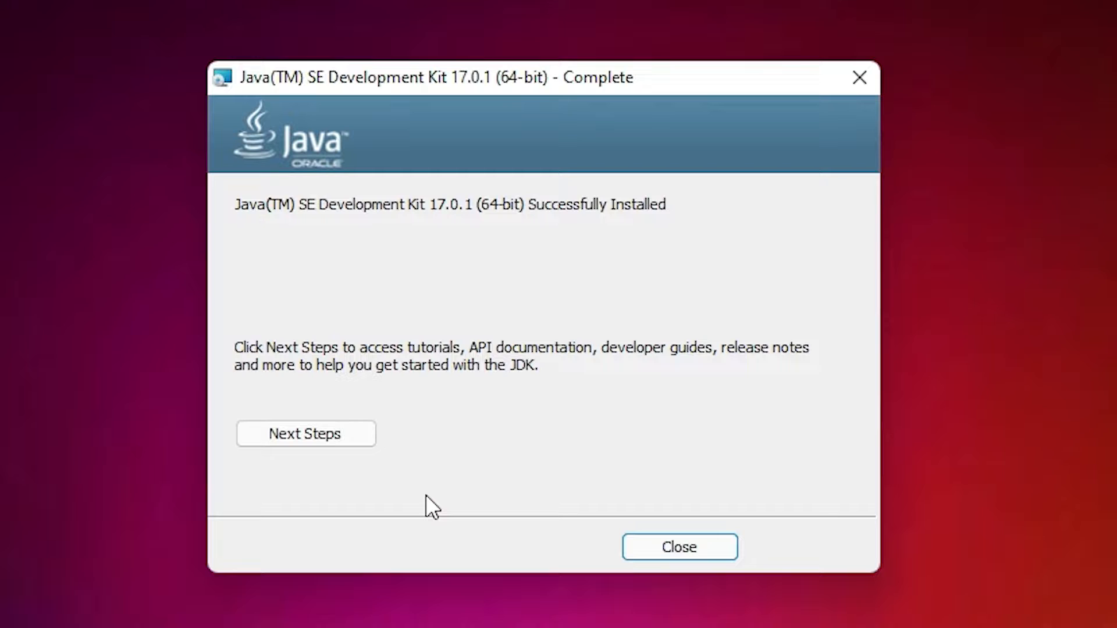
pyautogui.moveTo(663, 530)
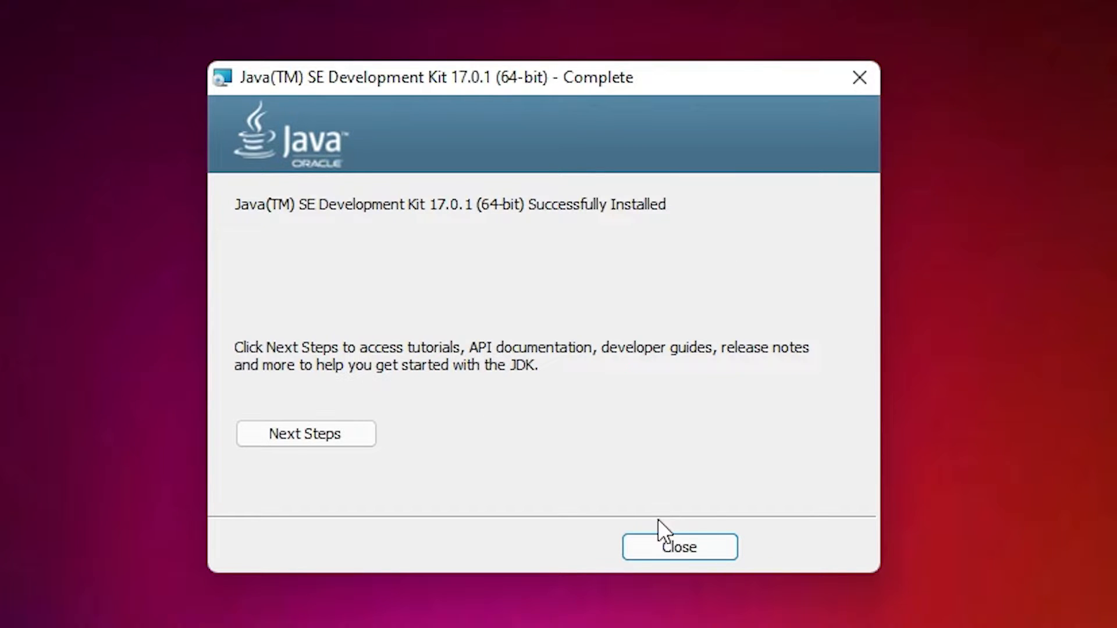
pyautogui.click(677, 547)
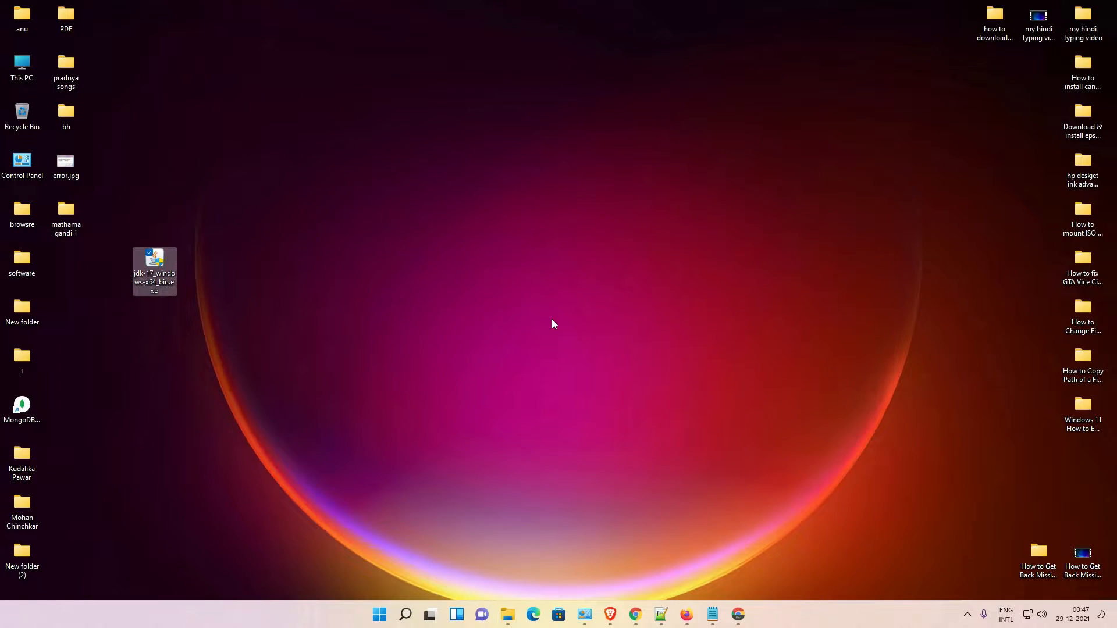
pyautogui.moveTo(428, 347)
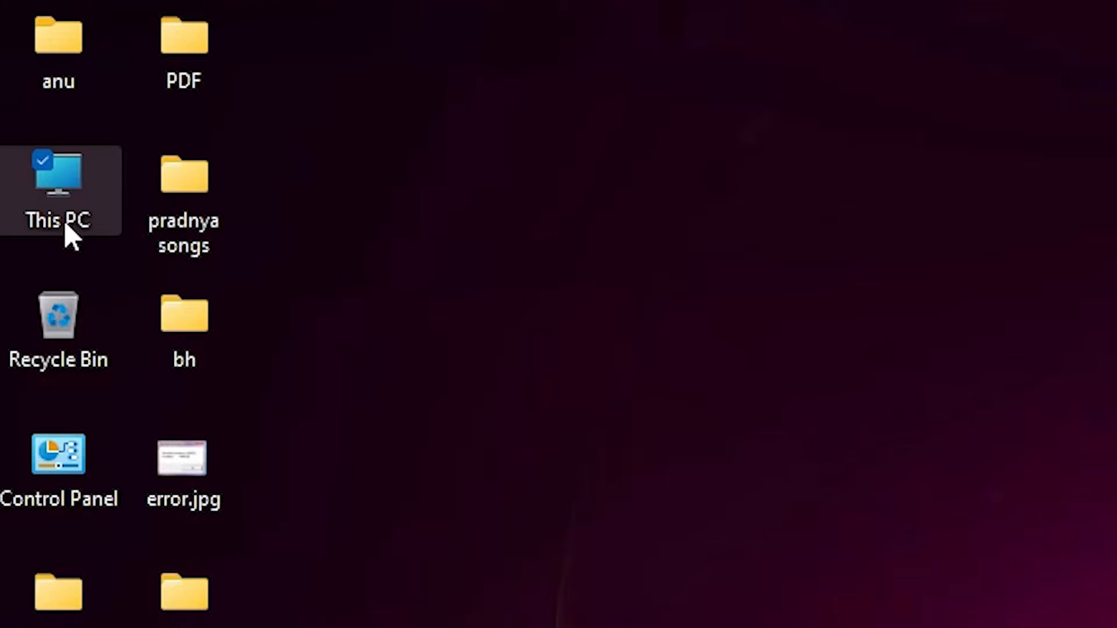
# - Go from This PC through Local Disk (C:) into Program Files
pyautogui.doubleClick(58, 189)
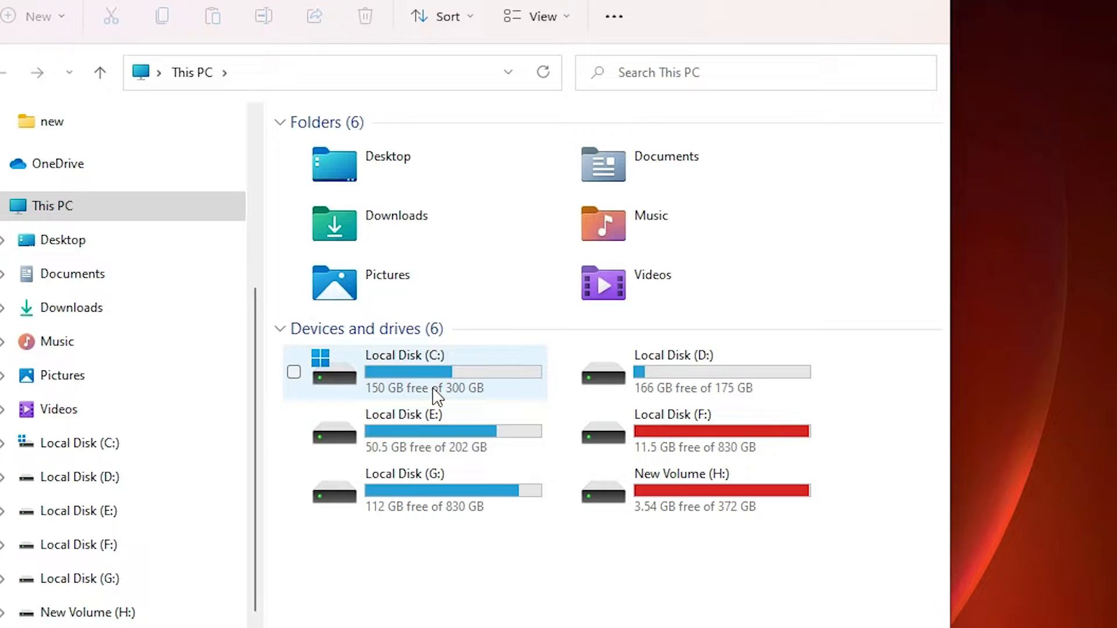
pyautogui.doubleClick(404, 372)
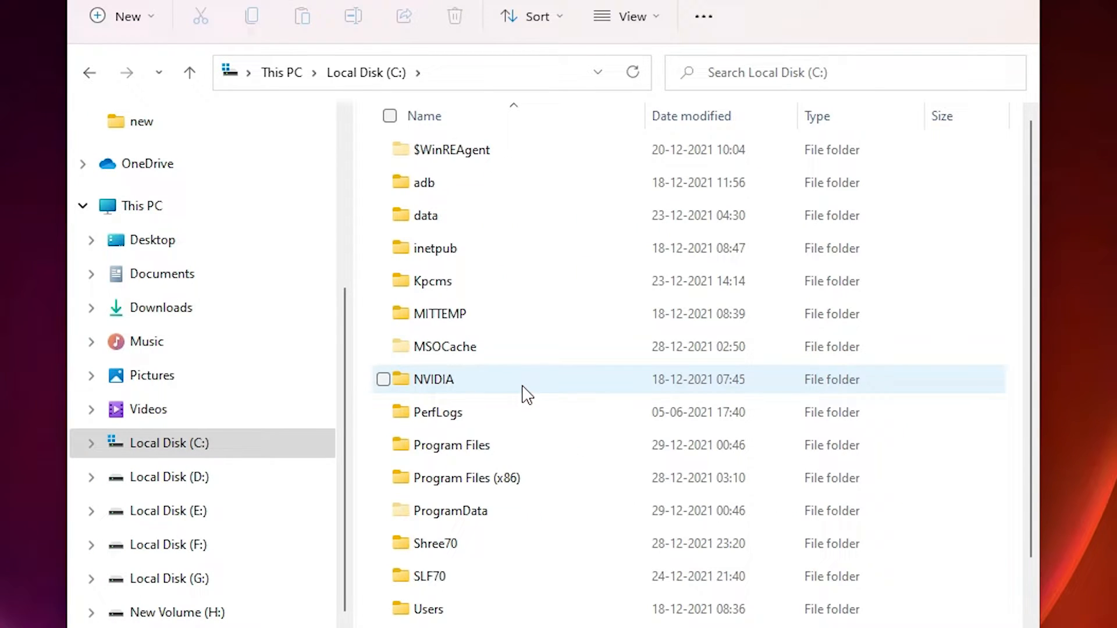
pyautogui.moveTo(451, 445)
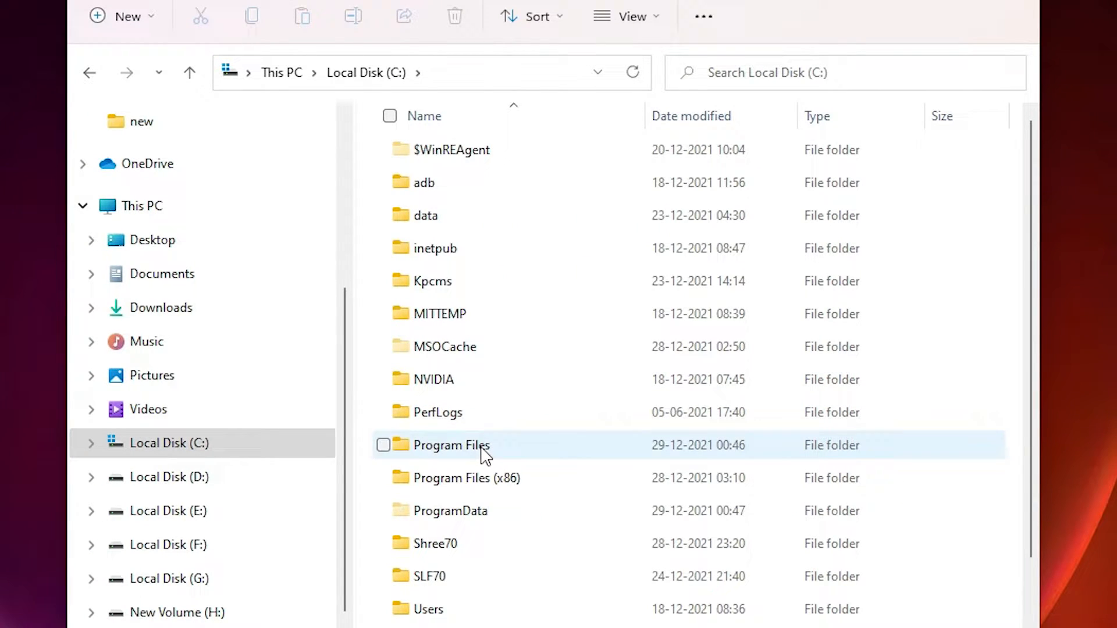
pyautogui.doubleClick(451, 445)
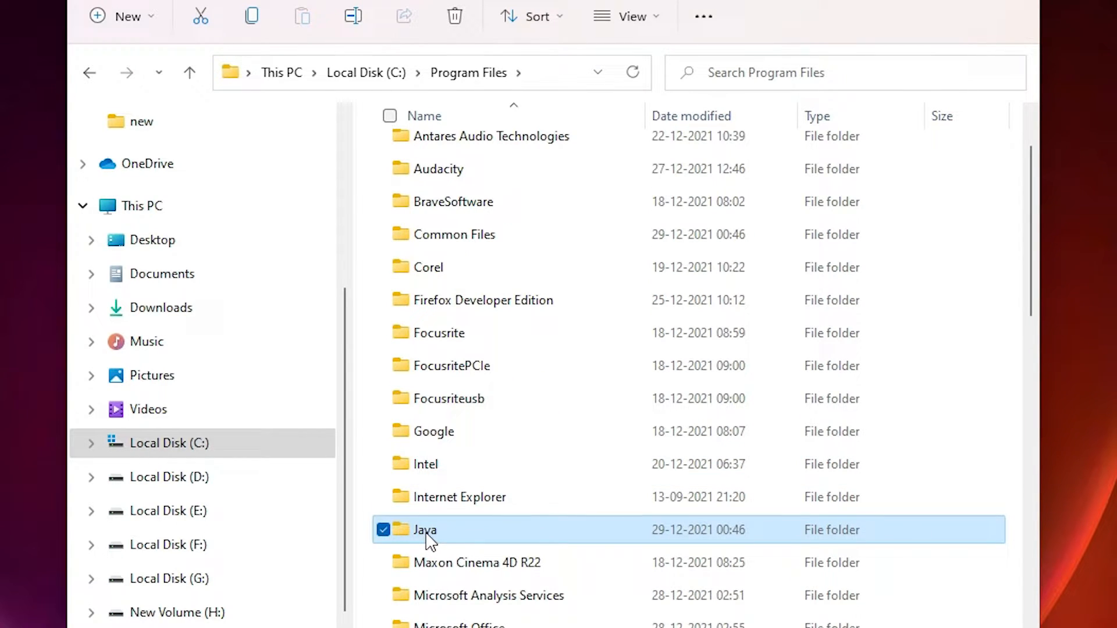
# - Open Java > jdk-17.0.1 > bin and copy the bin folder's path from the address bar
pyautogui.doubleClick(425, 529)
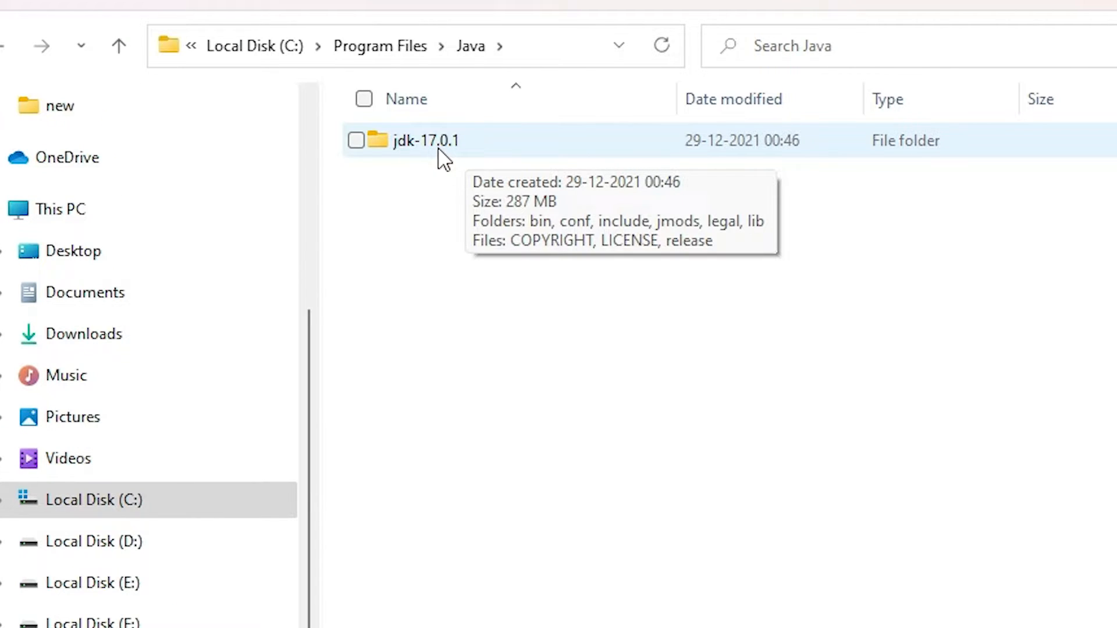
pyautogui.doubleClick(426, 140)
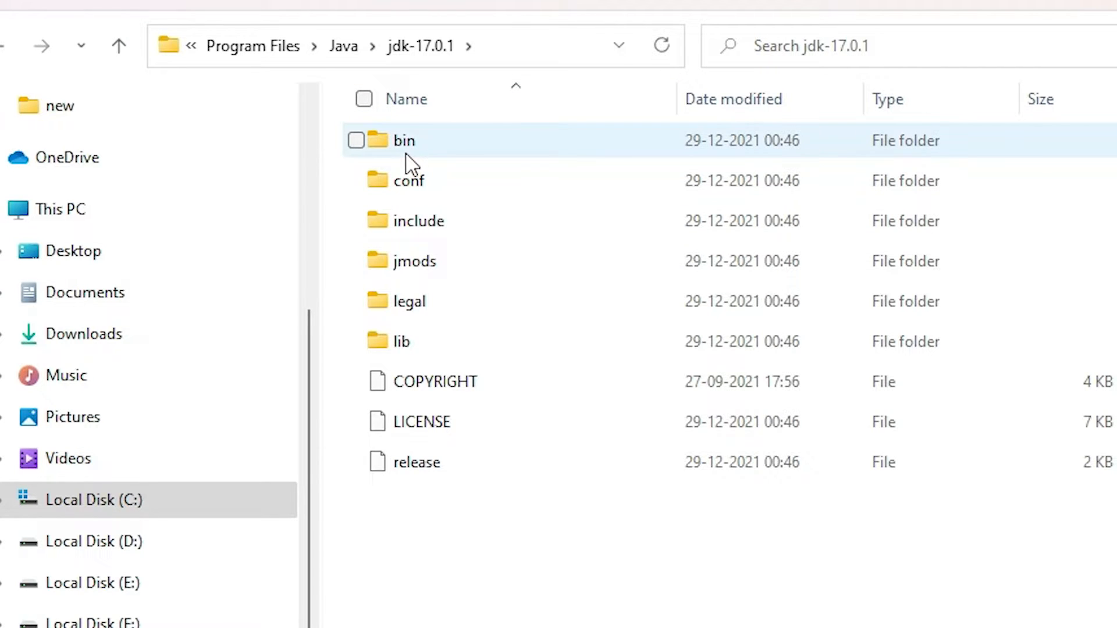
pyautogui.doubleClick(403, 140)
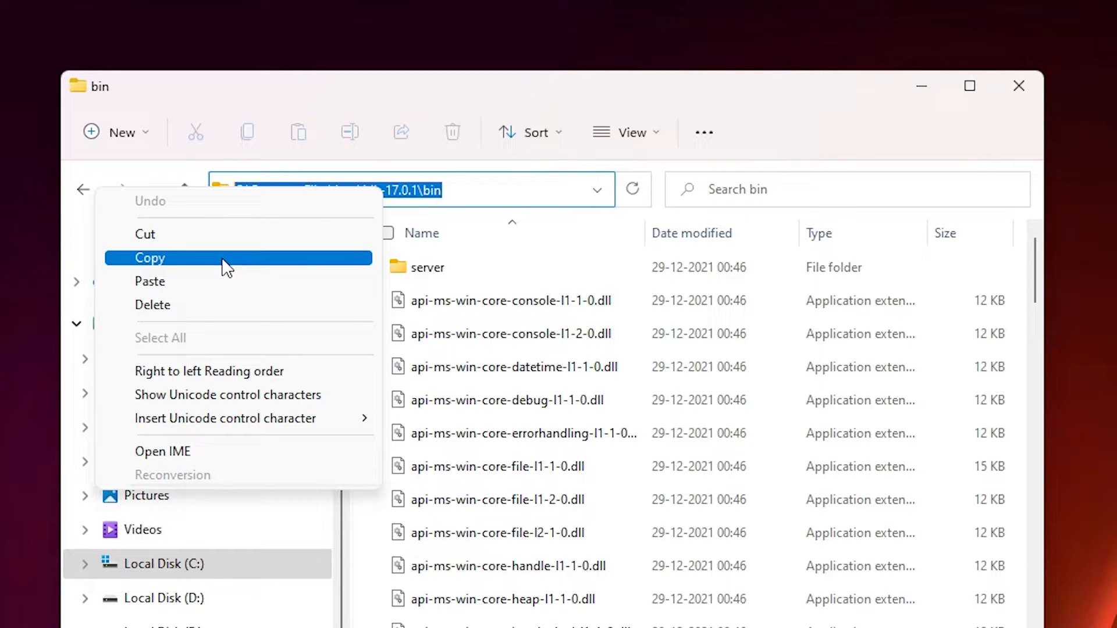
pyautogui.click(150, 258)
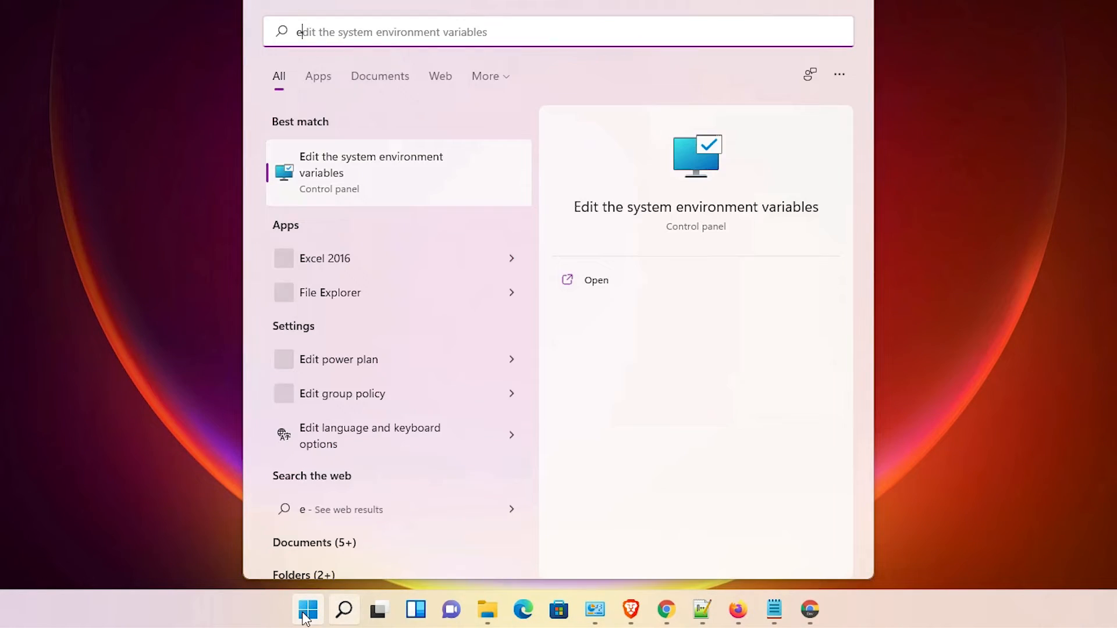
# - Search 'en' for the system environment variables, open Environment Variables, and select system Path
pyautogui.write('en')
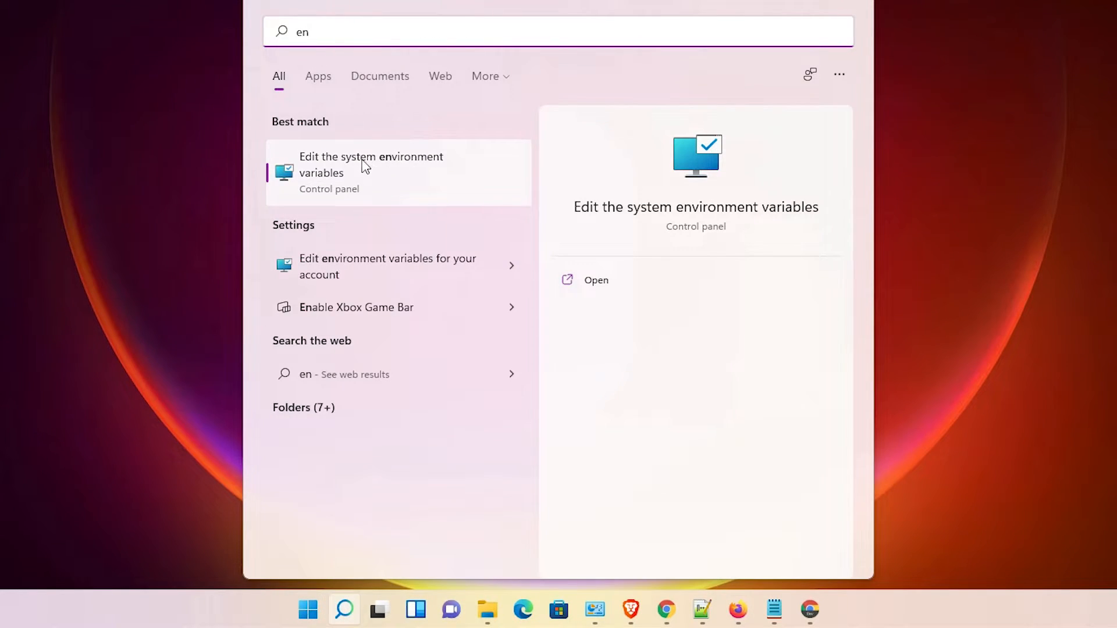
pyautogui.moveTo(388, 171)
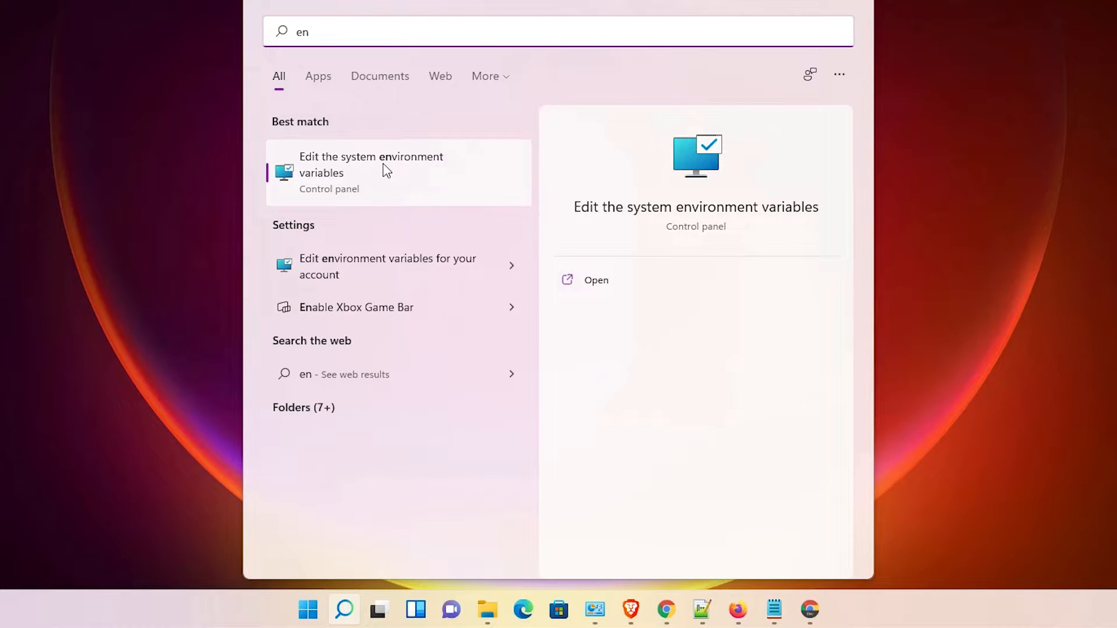
pyautogui.click(370, 165)
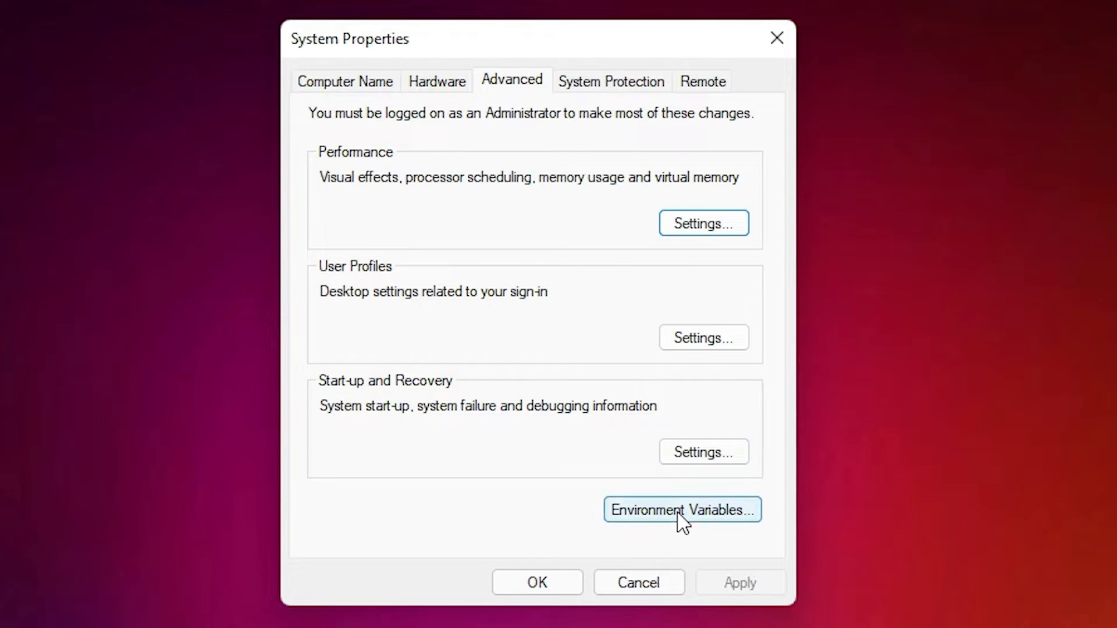
pyautogui.click(682, 509)
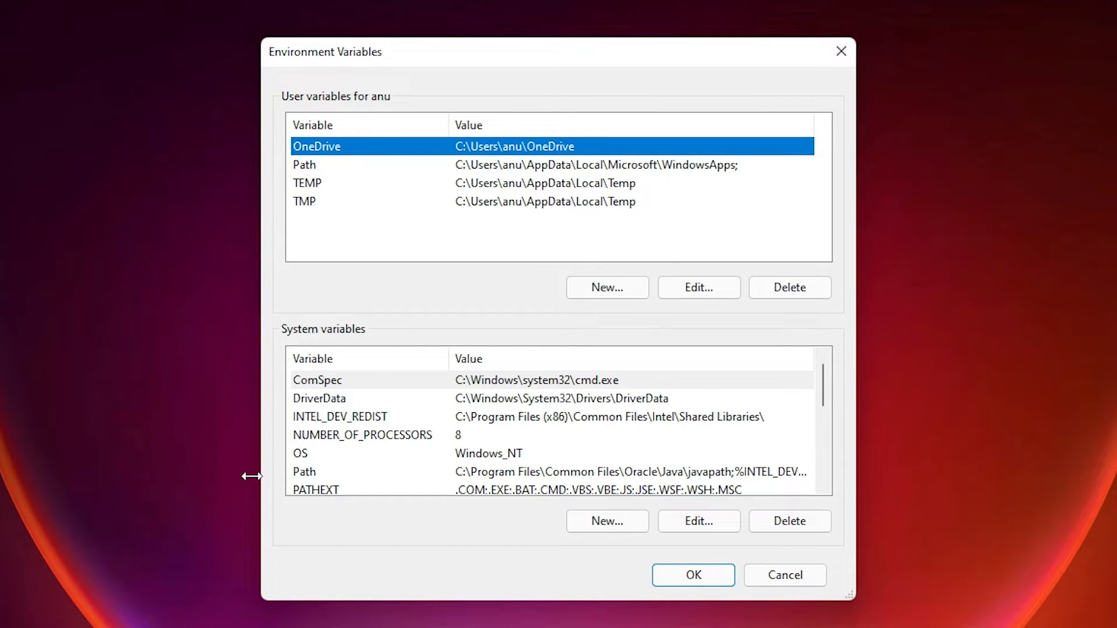
pyautogui.moveTo(381, 295)
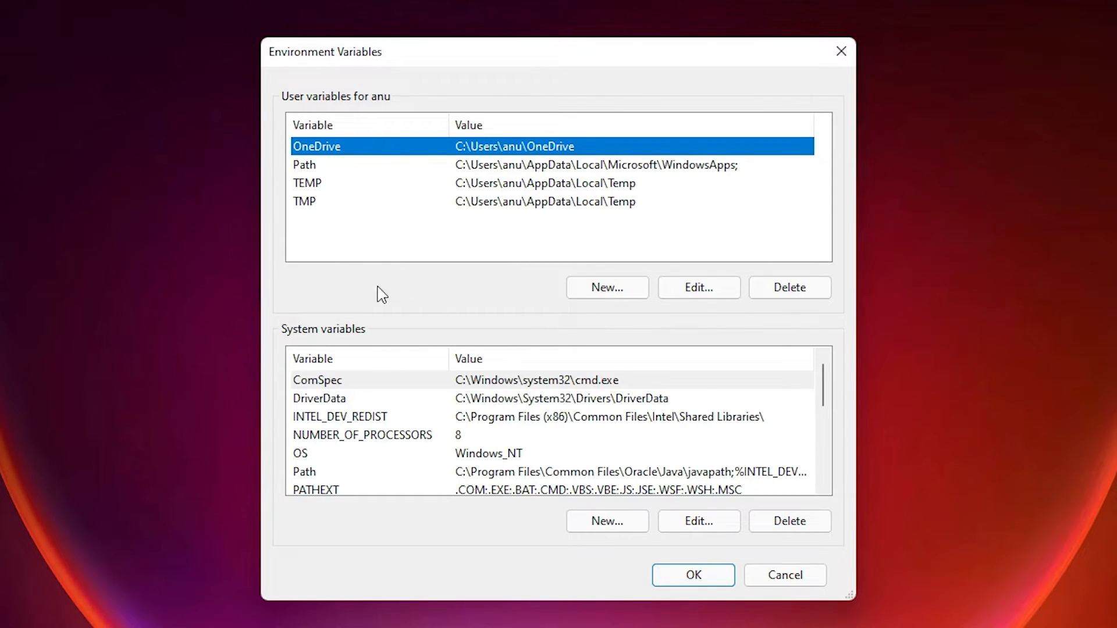
pyautogui.moveTo(807, 389)
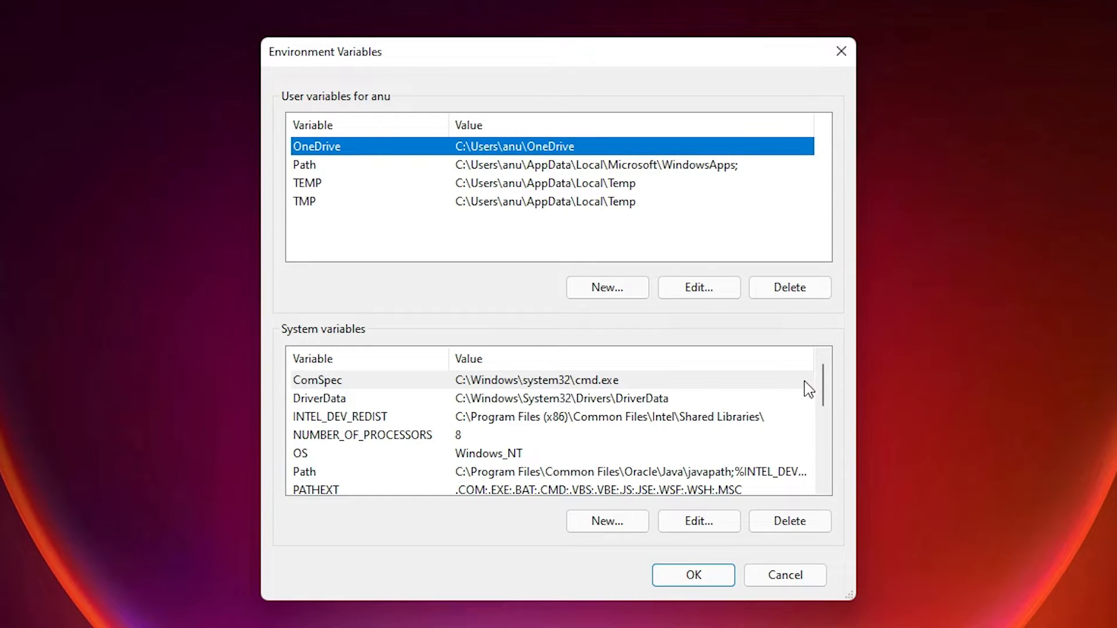
pyautogui.scroll(-3)
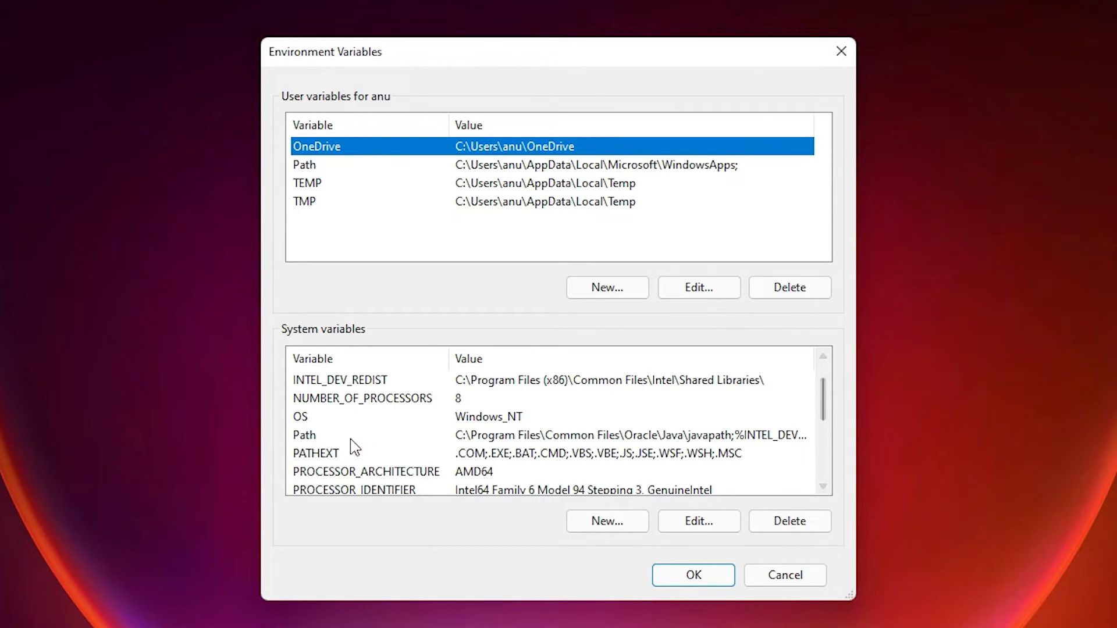
pyautogui.click(304, 435)
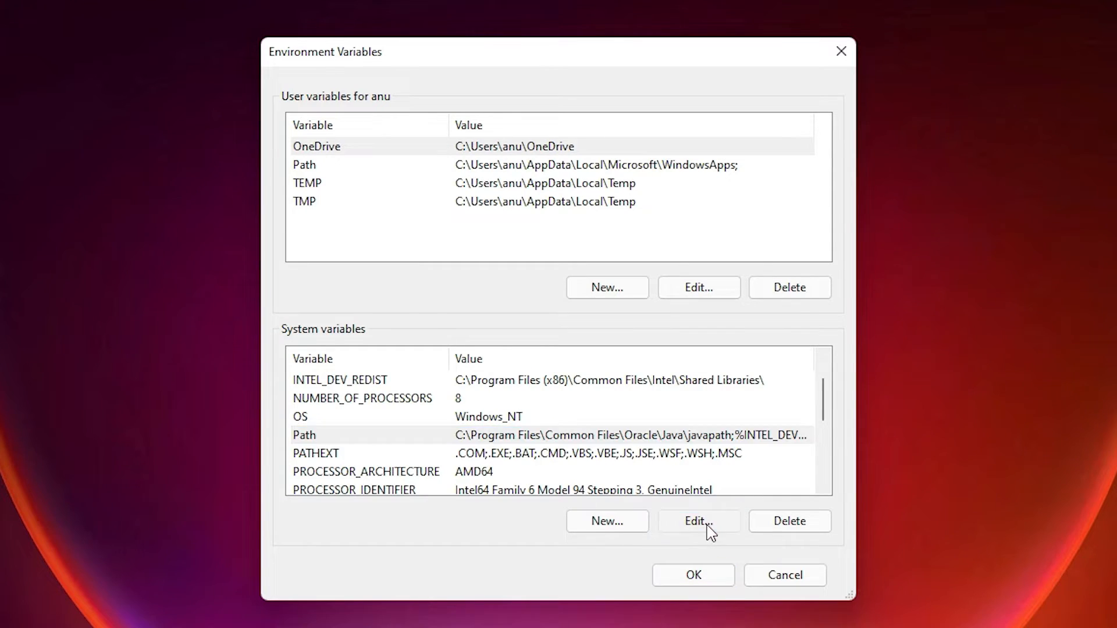
# - Paste C:\Program Files\Java\jdk-17.0.1\bin as a new Path entry and confirm
pyautogui.click(698, 521)
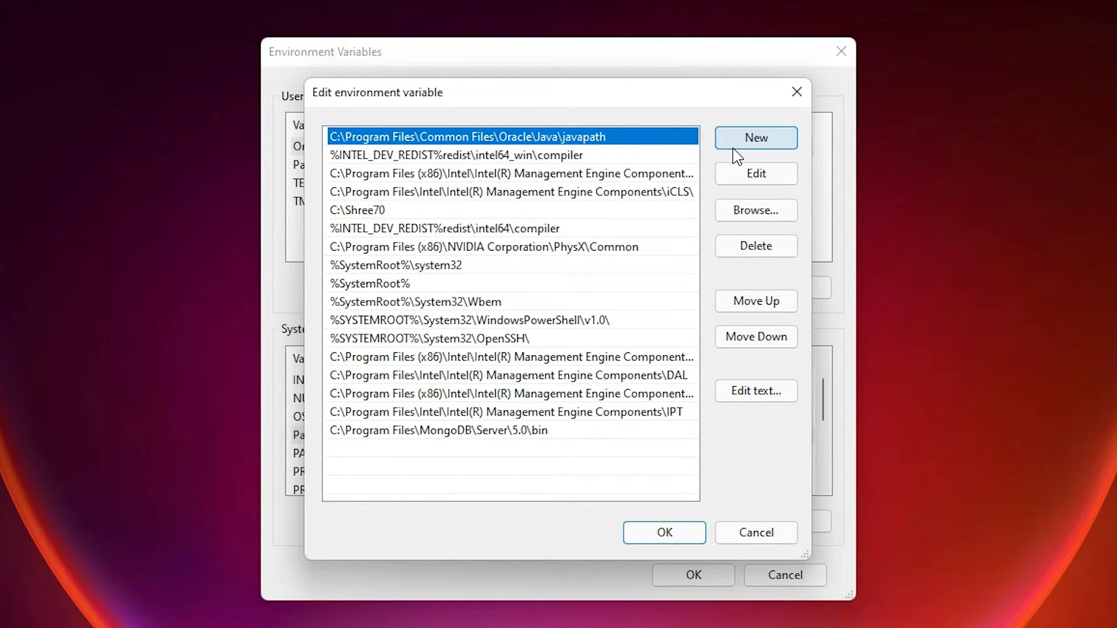
pyautogui.click(755, 137)
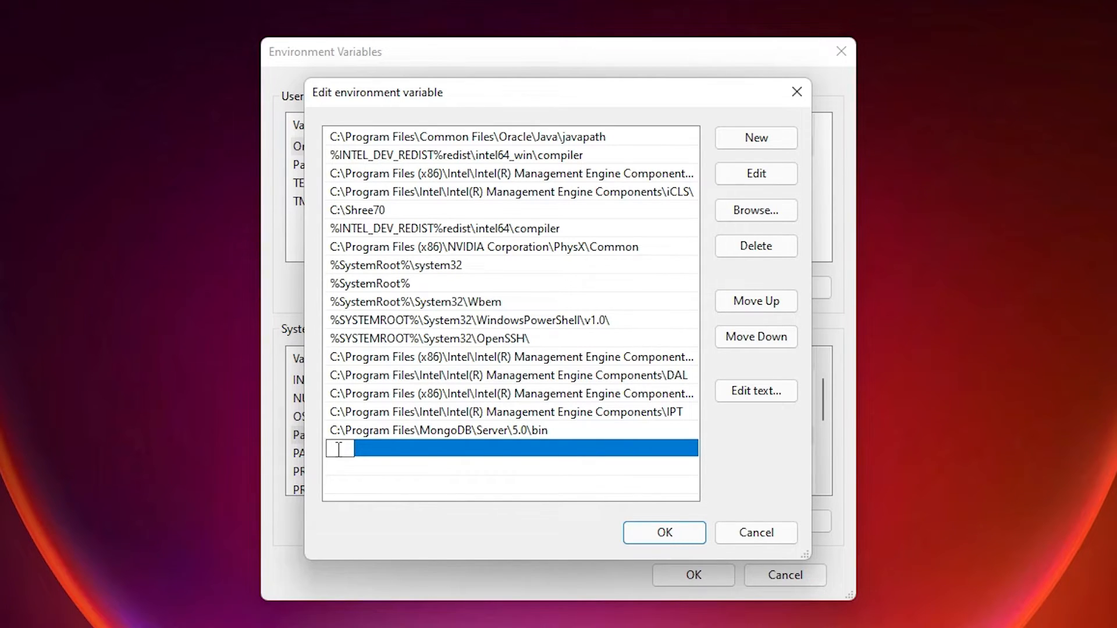
pyautogui.rightClick(340, 448)
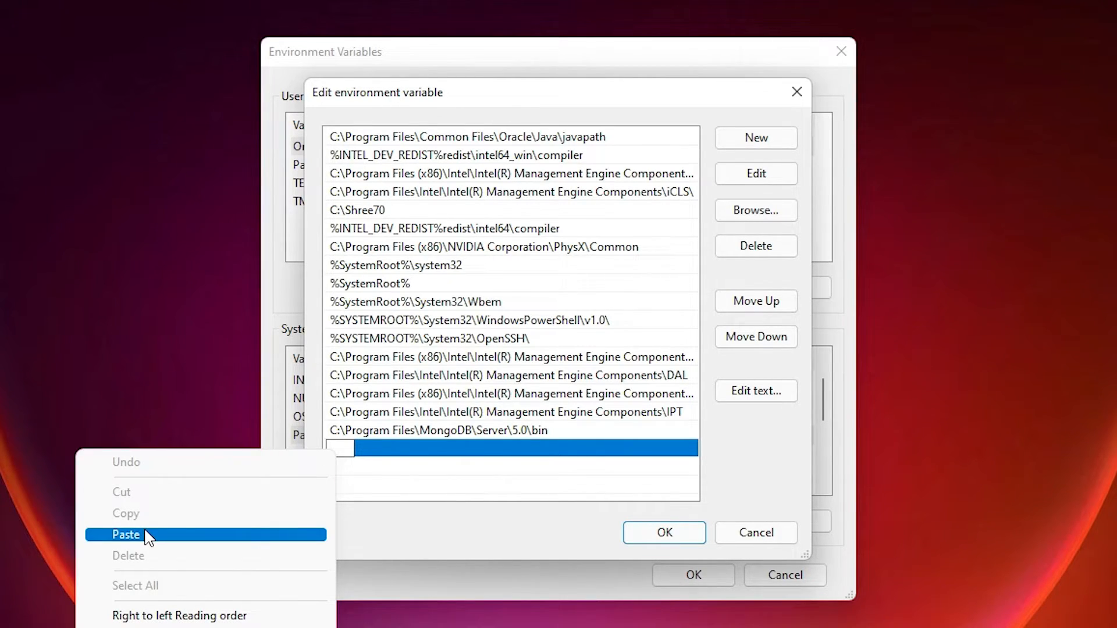
pyautogui.click(127, 534)
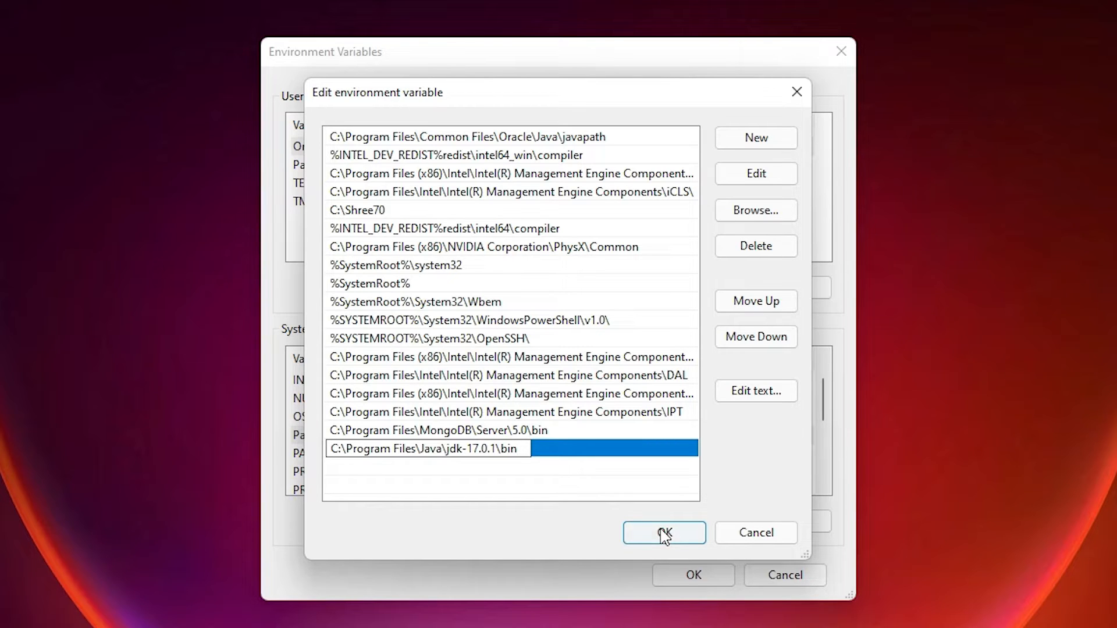
pyautogui.click(664, 533)
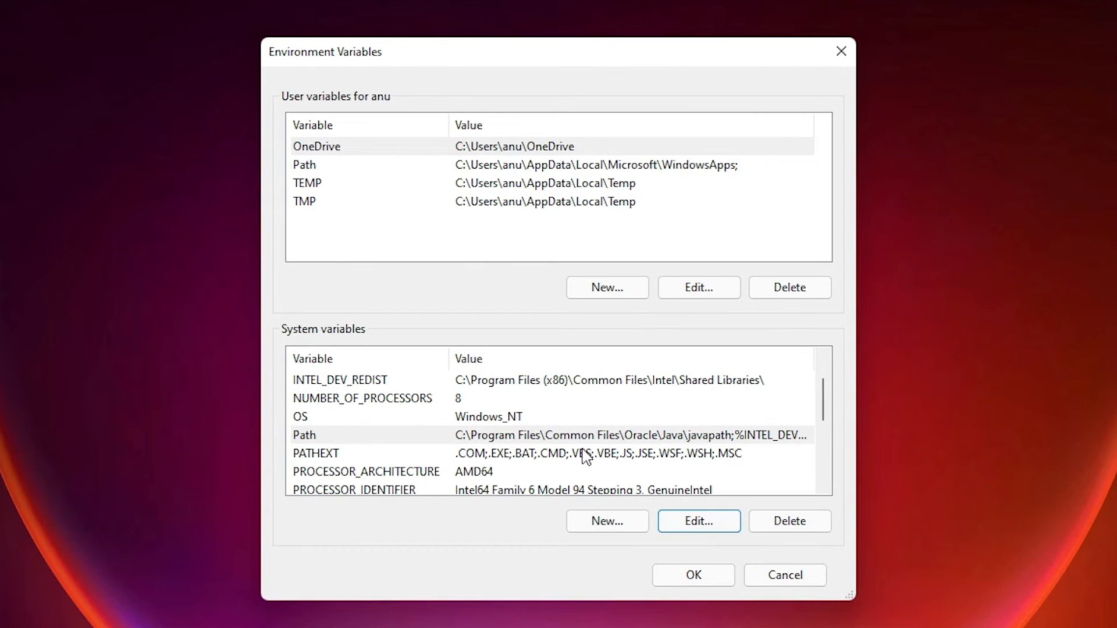
pyautogui.moveTo(461, 376)
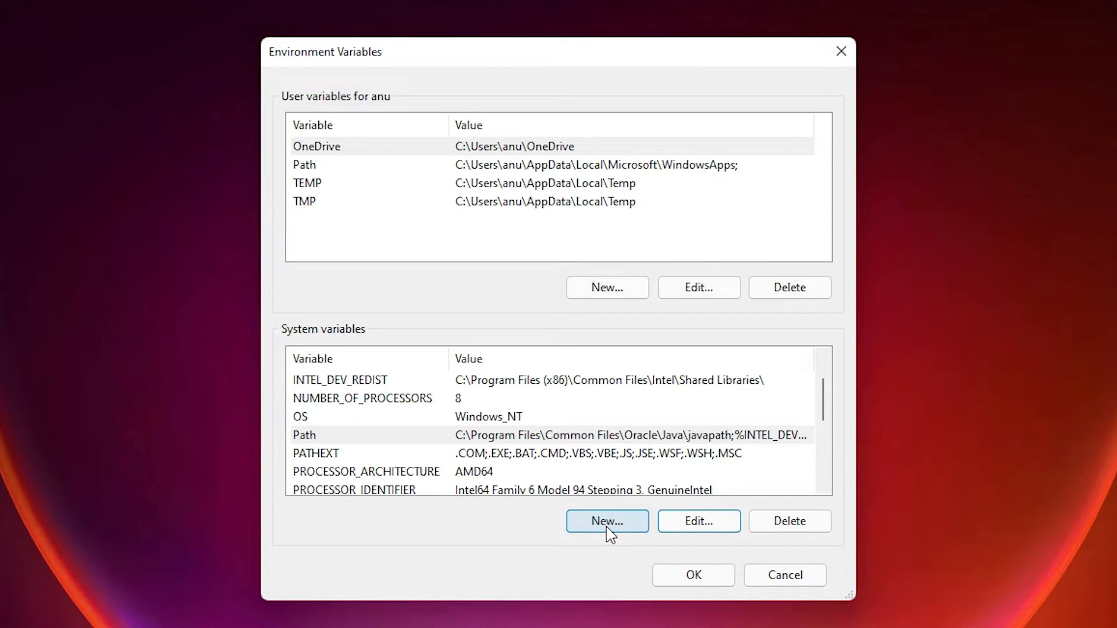
# - Add system variable JAVA_HOME = C:\Program Files\Java\jdk-17.0.1, save, and close the dialogs
pyautogui.click(606, 520)
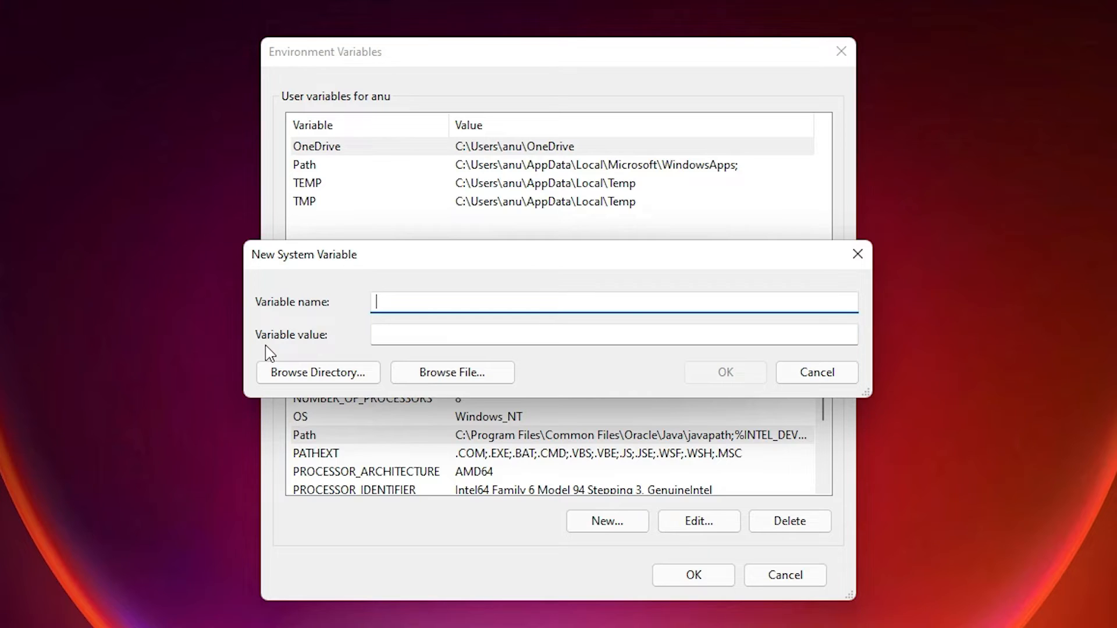
pyautogui.write('J')
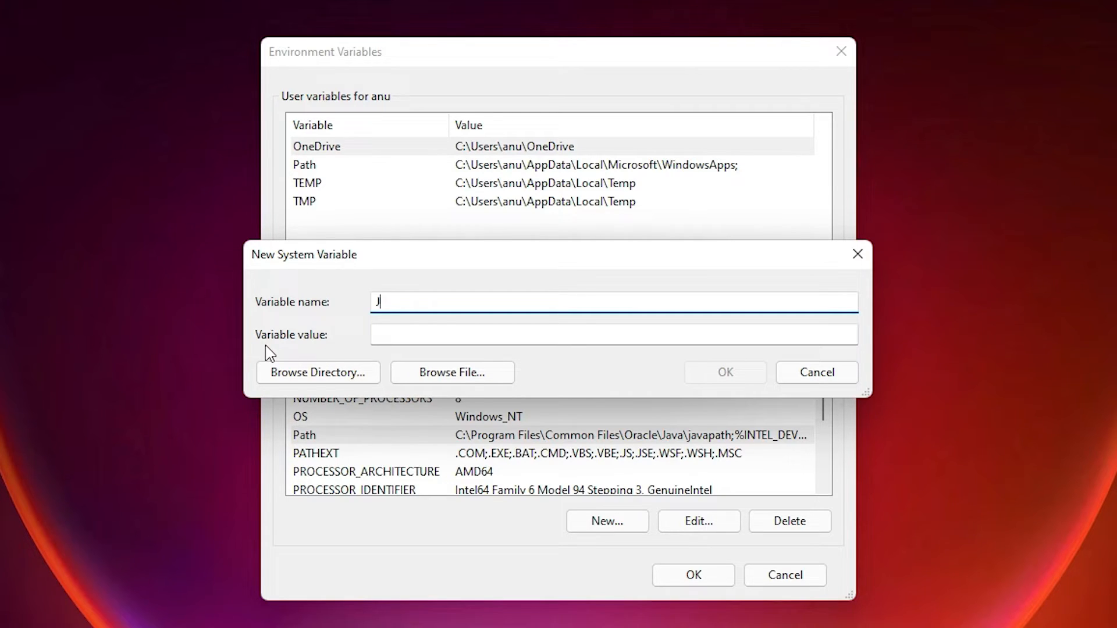
pyautogui.write('AVA')
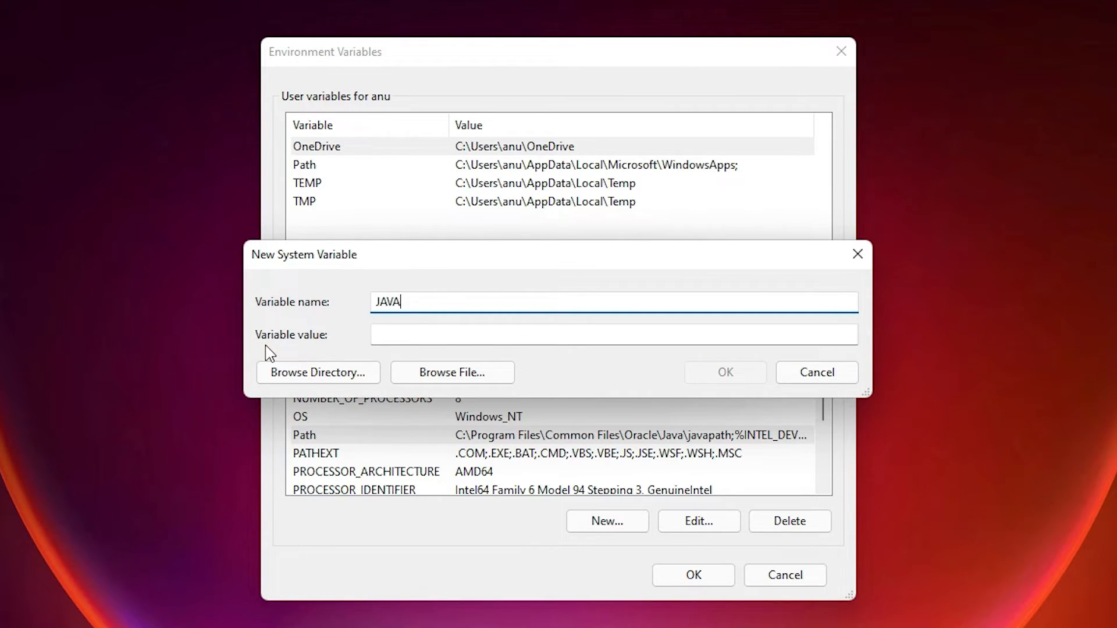
pyautogui.write('_HOME')
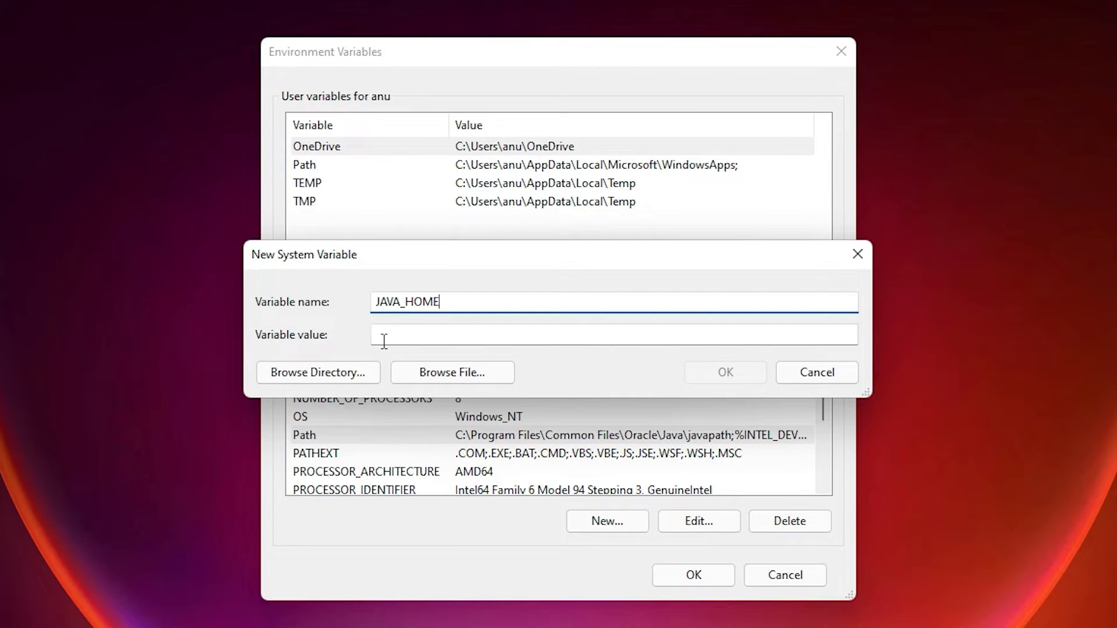
pyautogui.write('C:\\Program Files\\Java\\jdk-17.0.1\\bin')
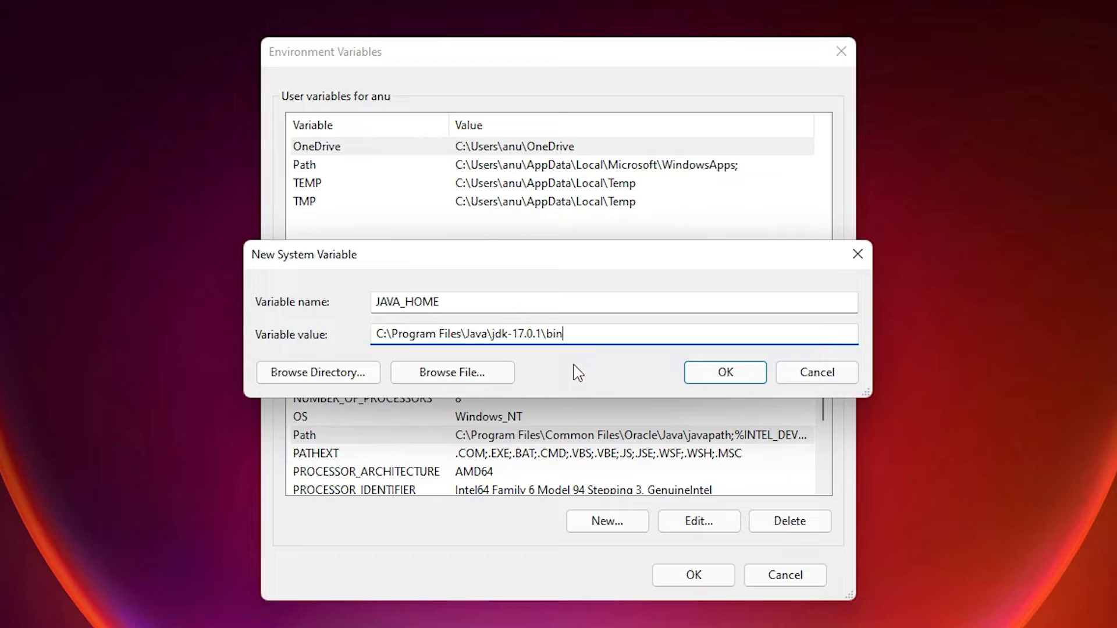
pyautogui.press('BackSpace')
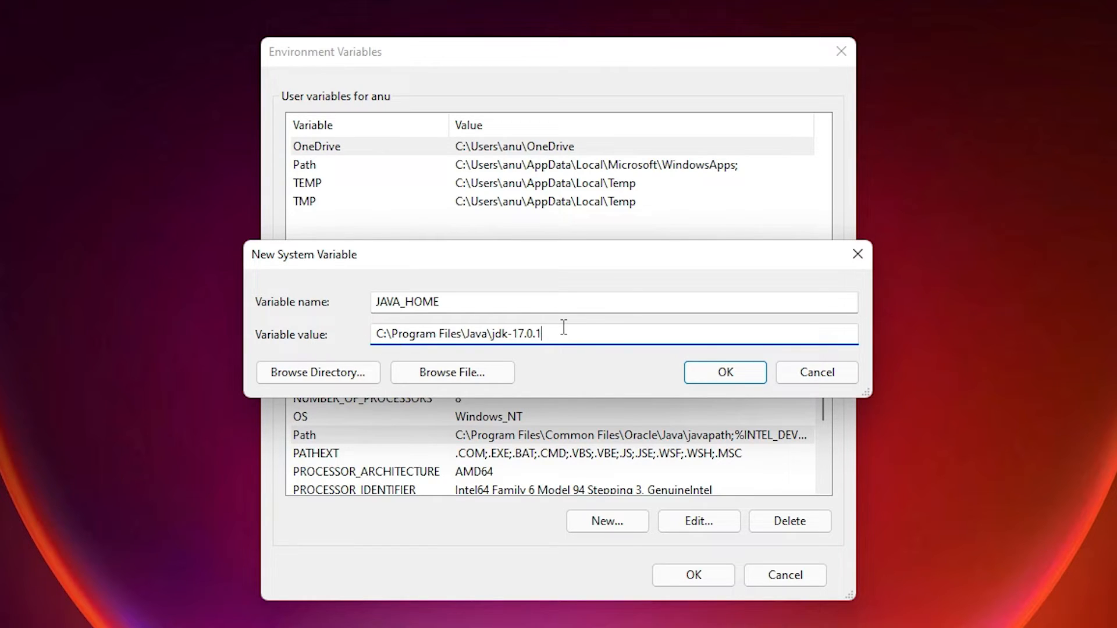
pyautogui.click(724, 372)
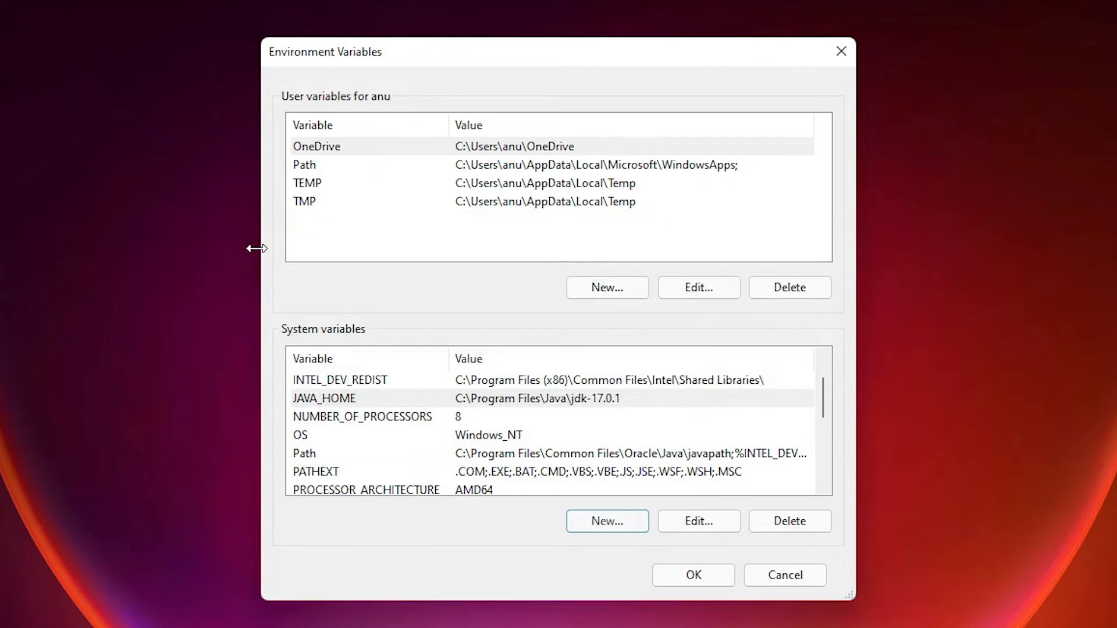
pyautogui.click(692, 575)
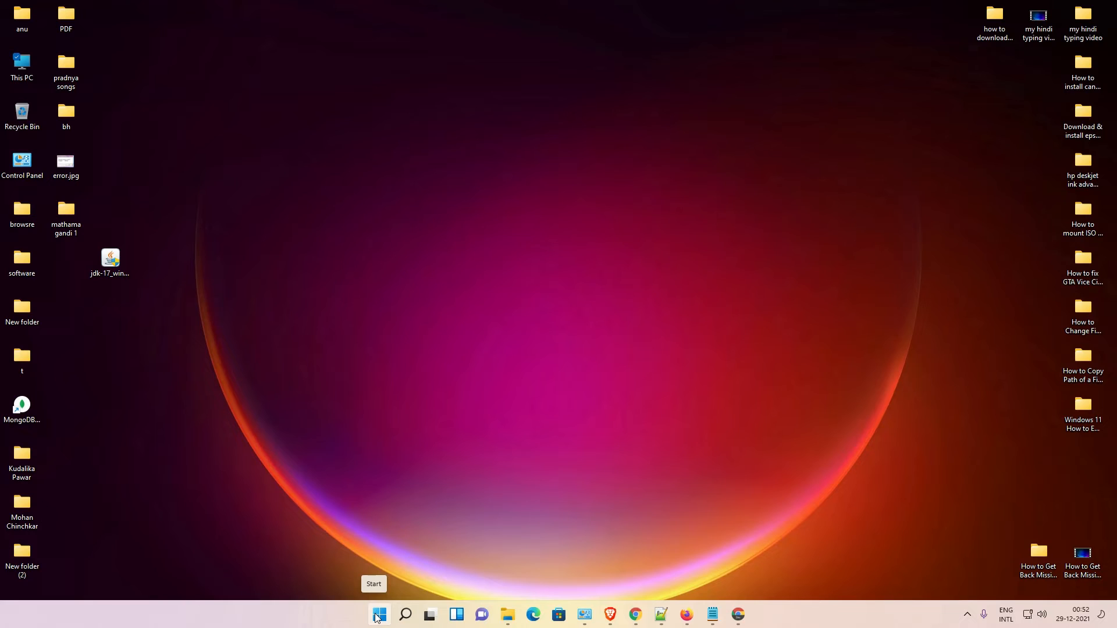
# - Search Start for cmd and run Command Prompt as administrator
pyautogui.click(378, 614)
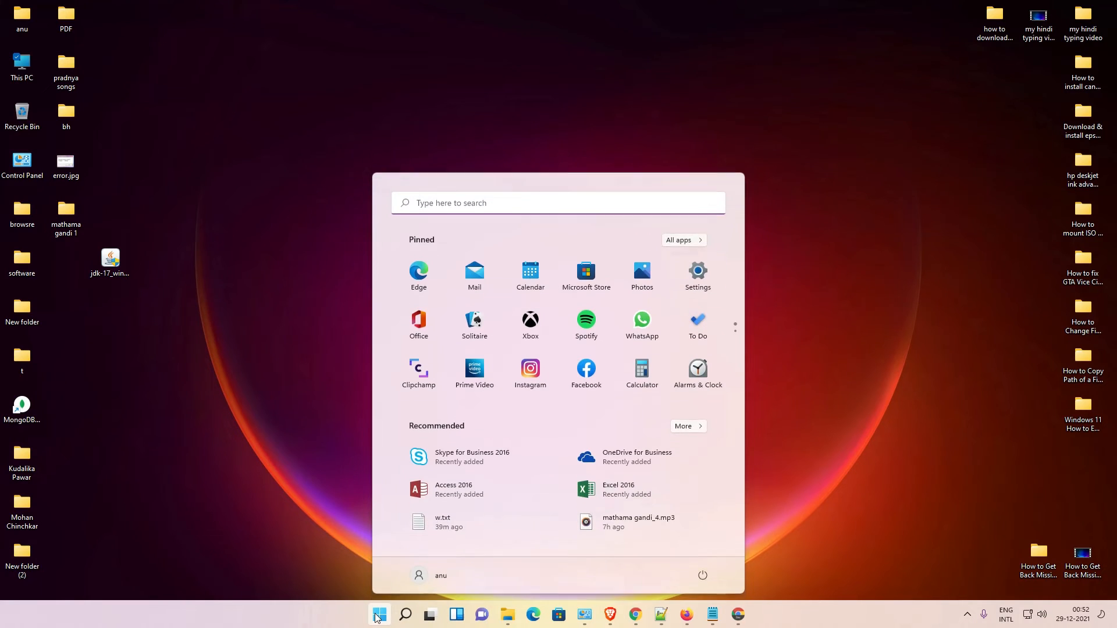
pyautogui.write('cmd')
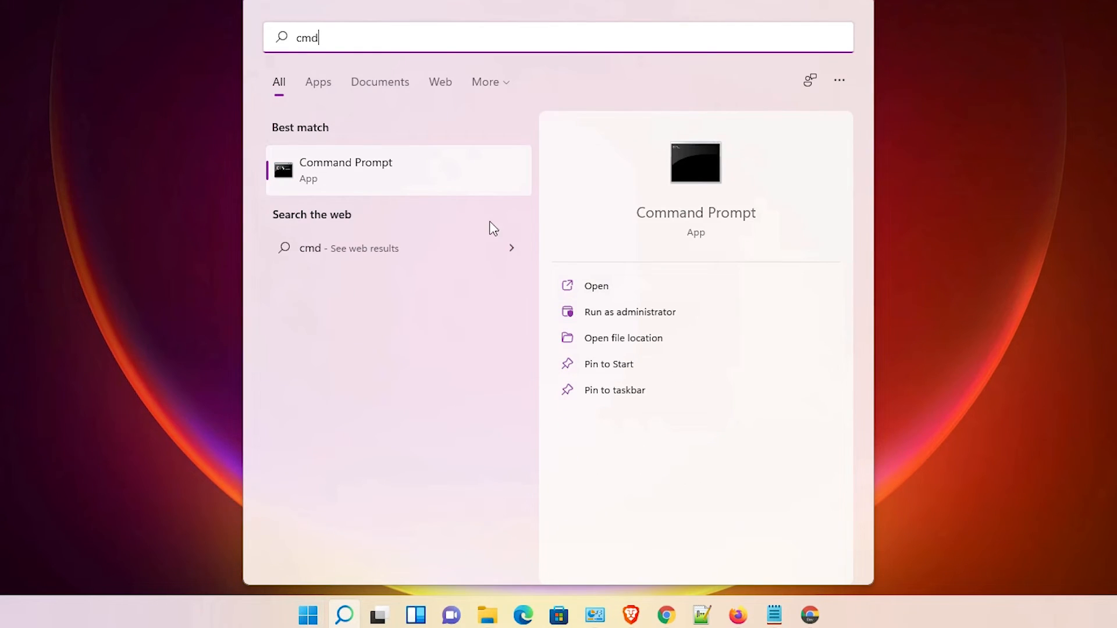
pyautogui.rightClick(346, 169)
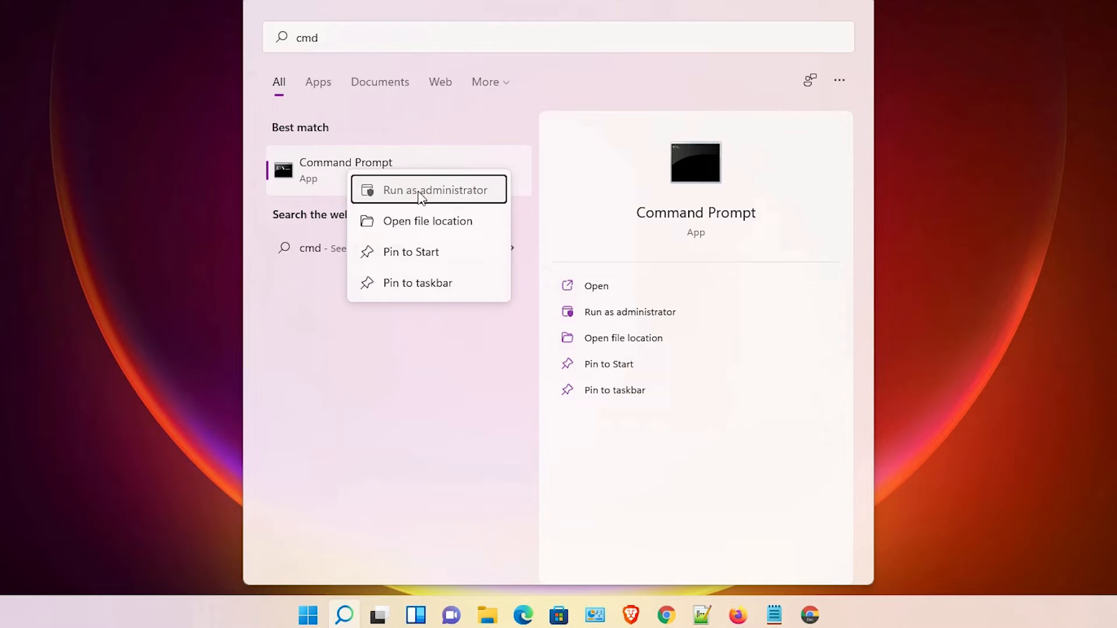
pyautogui.click(435, 190)
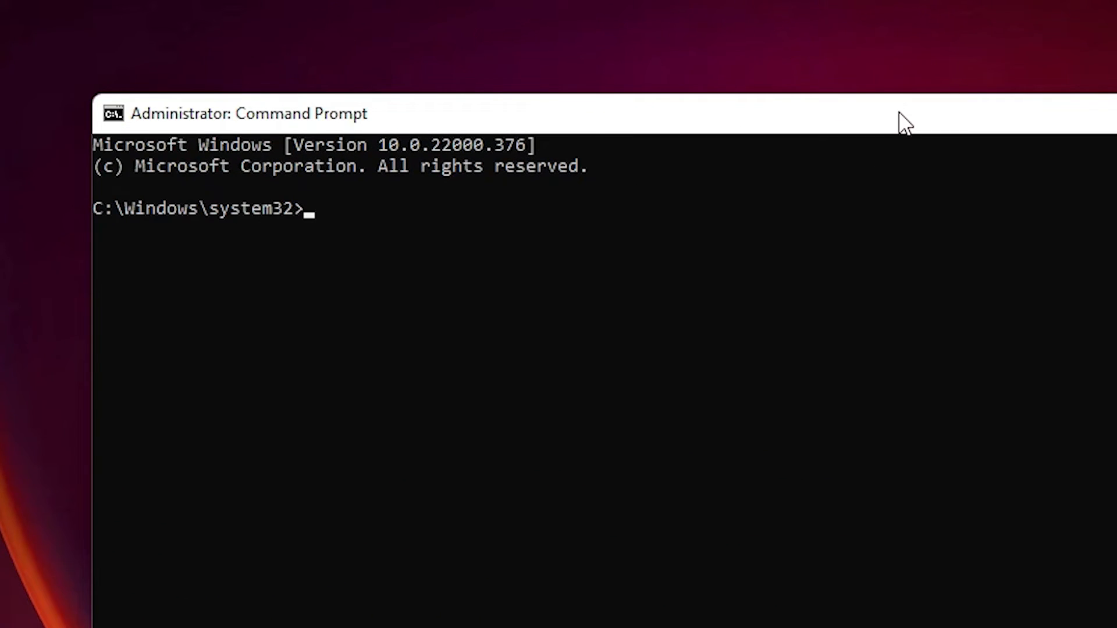
# - Enter 'java --version' on the administrator Command Prompt line without running it
pyautogui.write('jav')
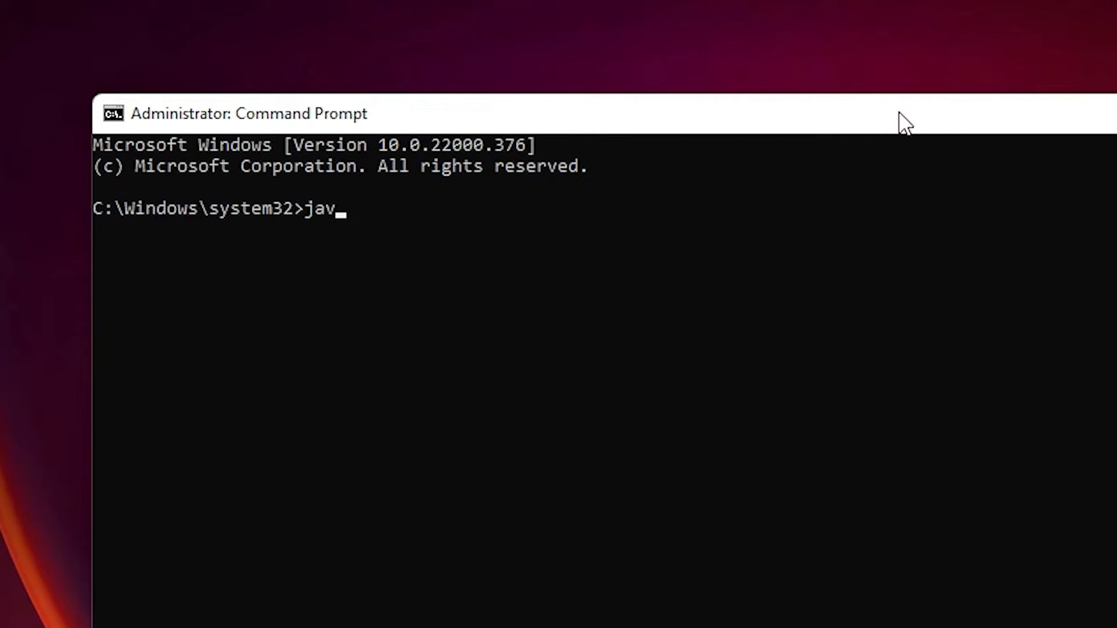
pyautogui.write('a')
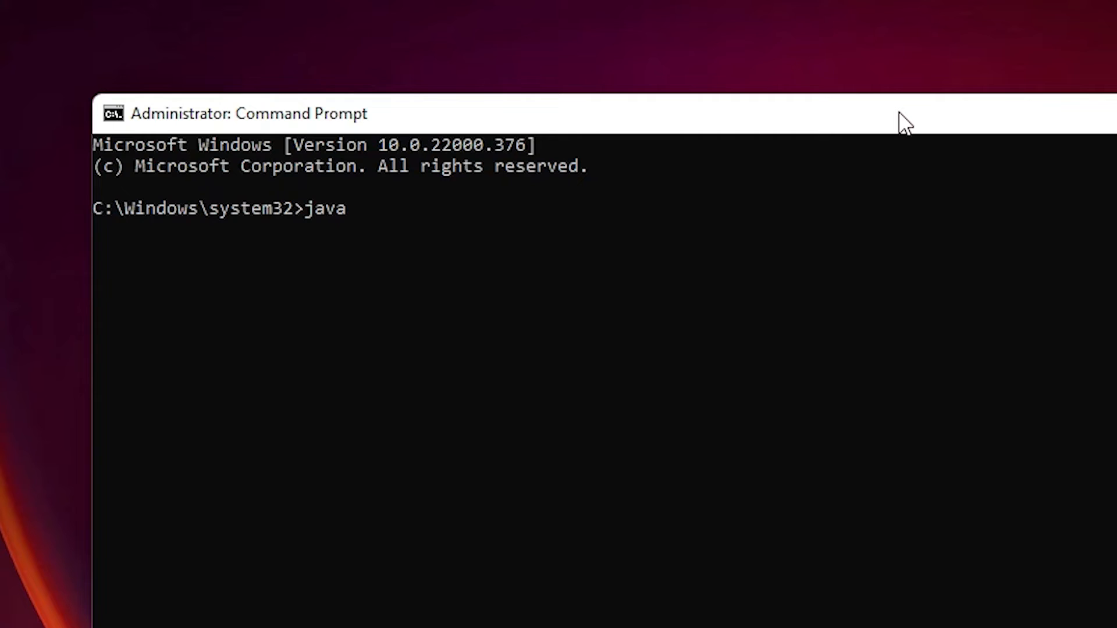
pyautogui.write('--')
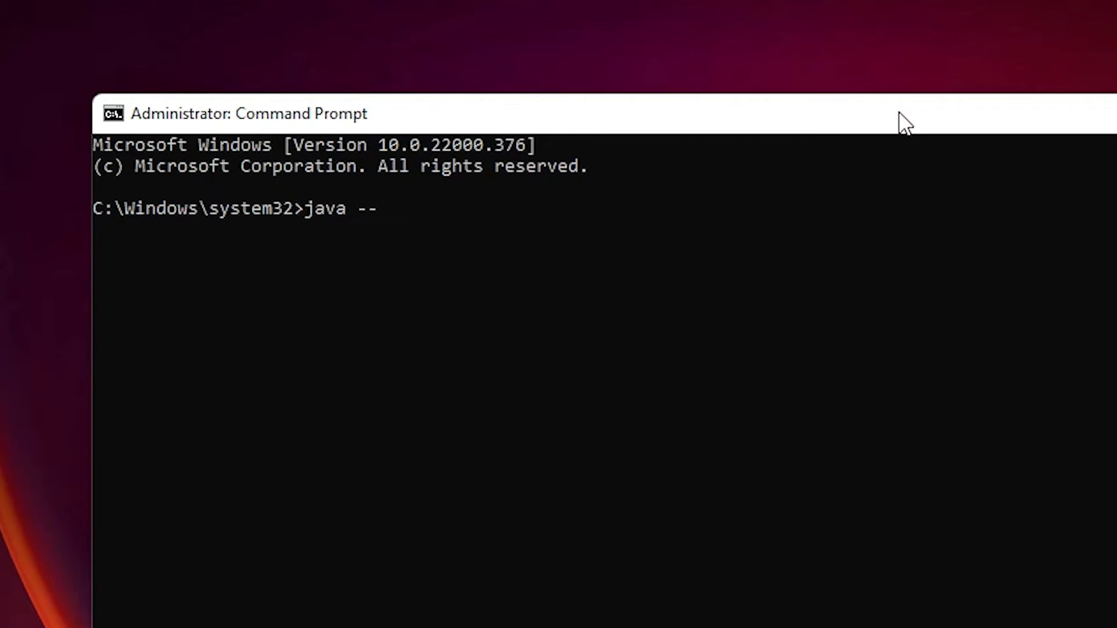
pyautogui.write('version')
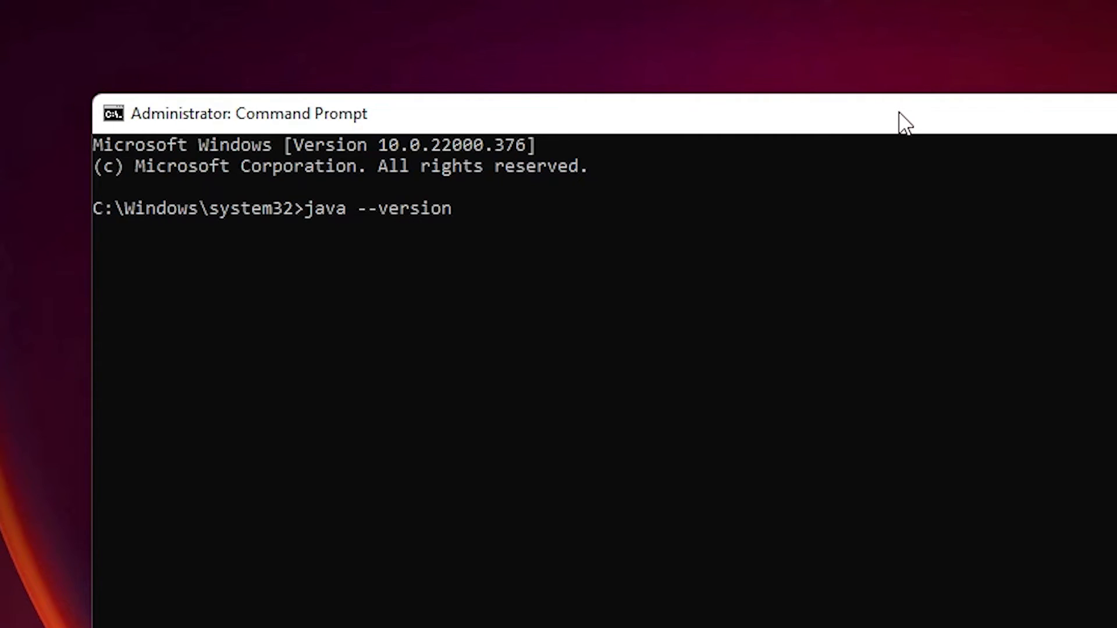